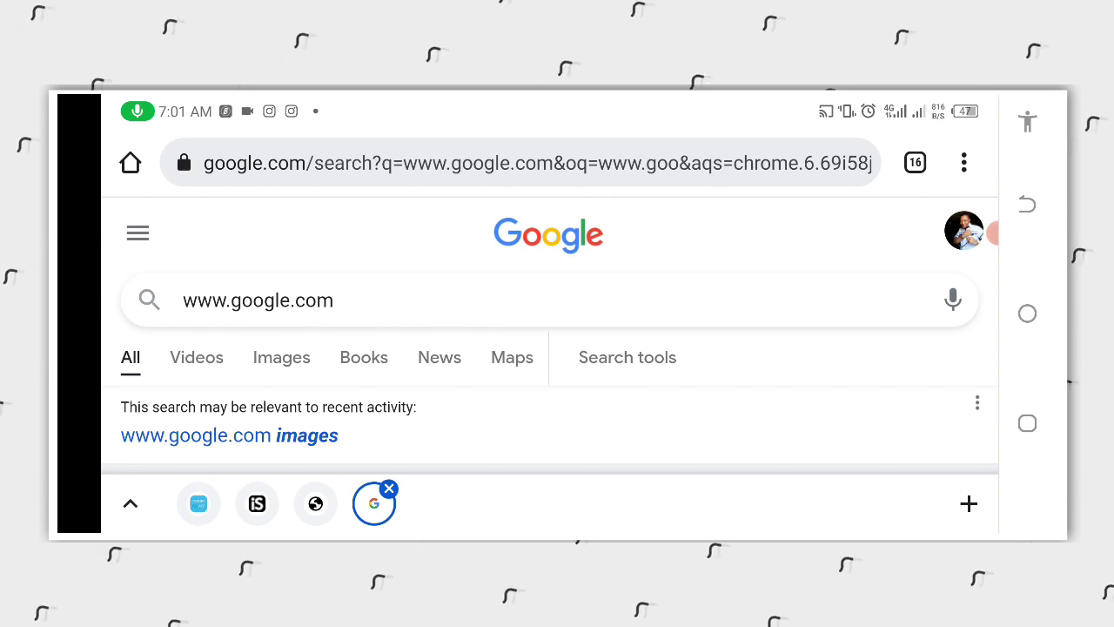
# Run a Google search for 'istock photos' from the address bar, fixing a typo along the way.
pyautogui.click(523, 164)
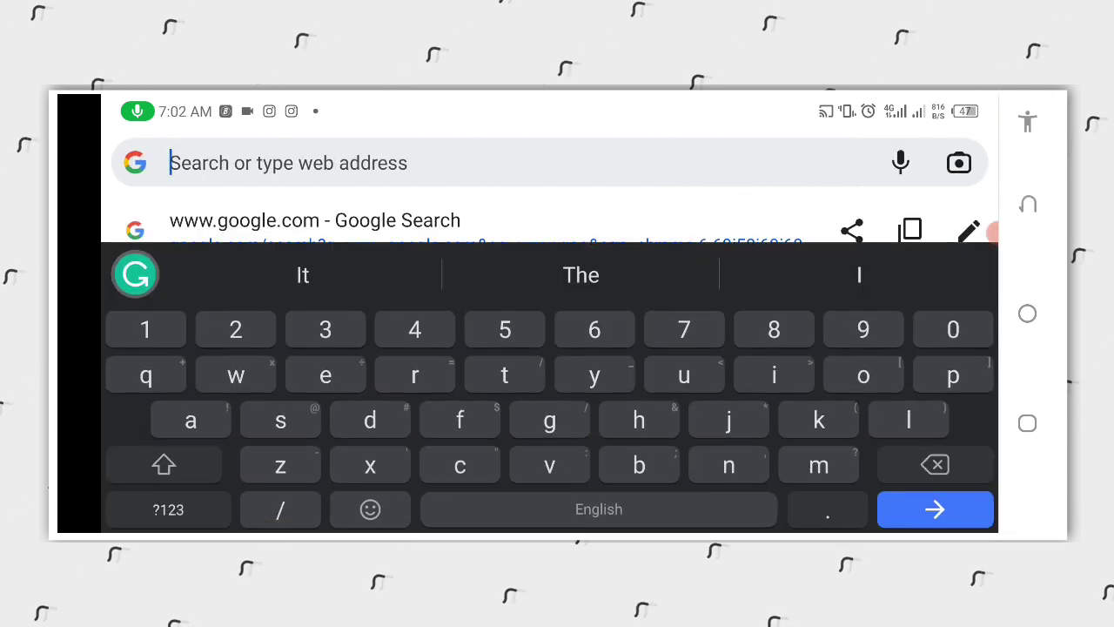
pyautogui.write('ish')
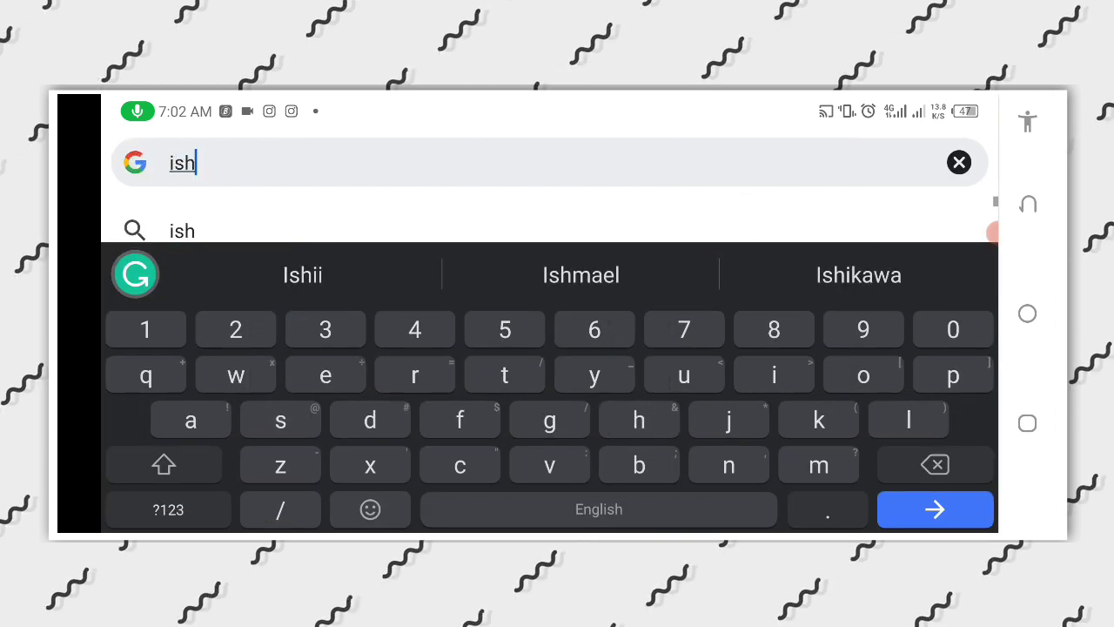
pyautogui.click(863, 374)
pyautogui.write('t')
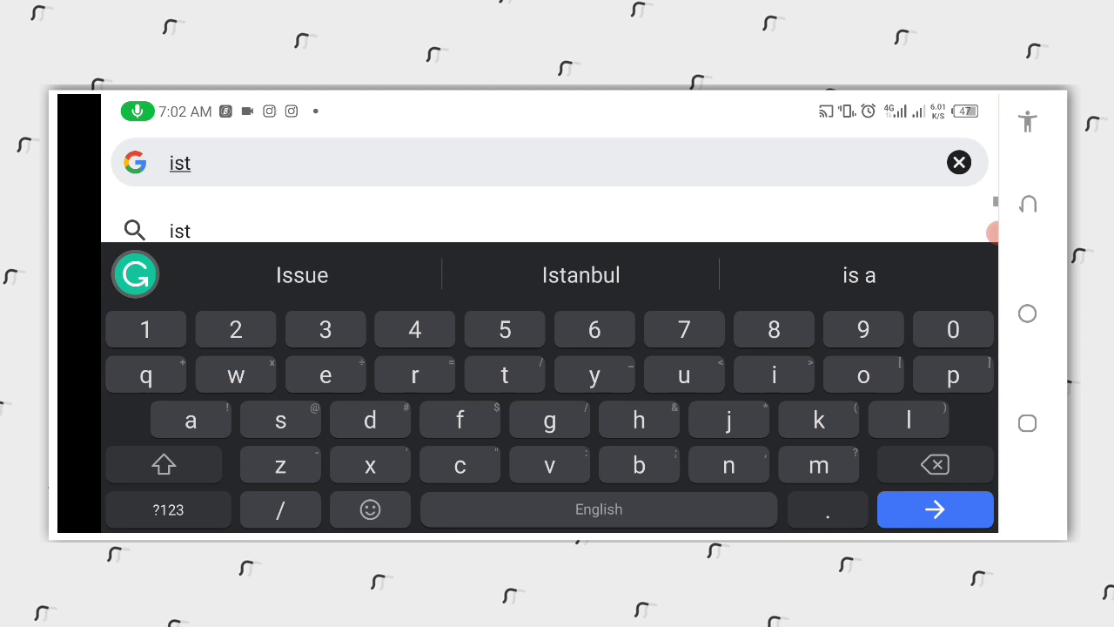
pyautogui.click(934, 463)
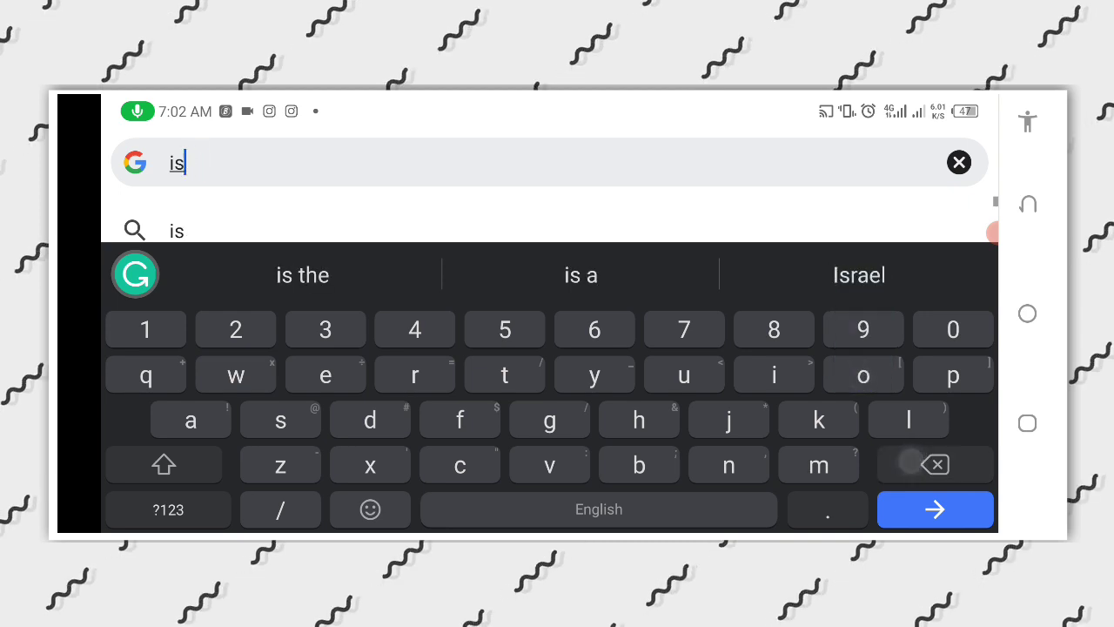
pyautogui.click(933, 508)
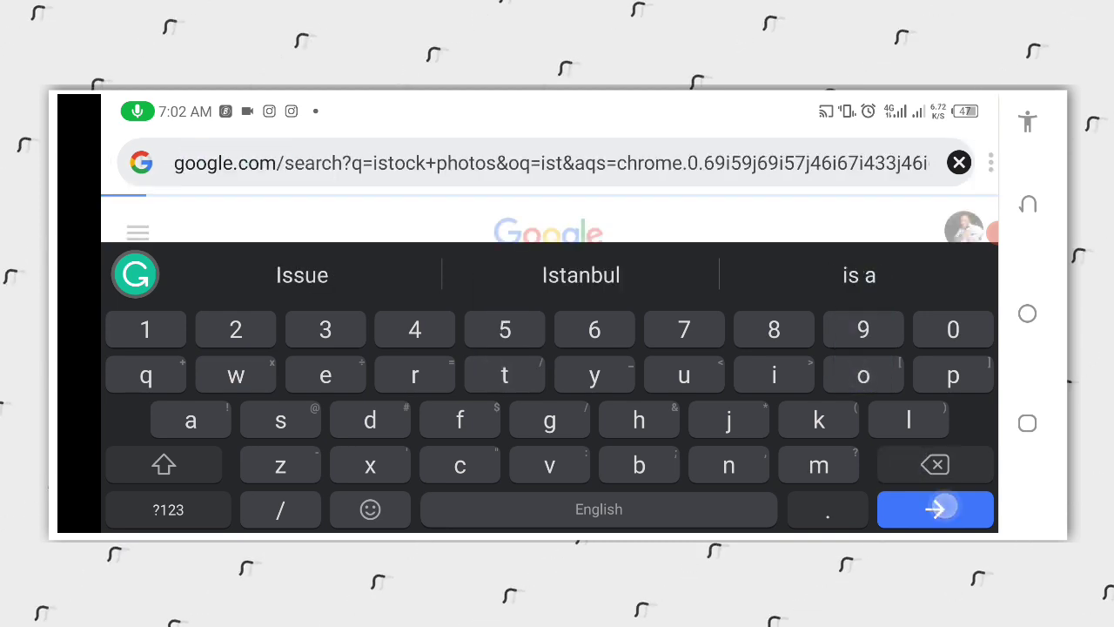
pyautogui.click(937, 508)
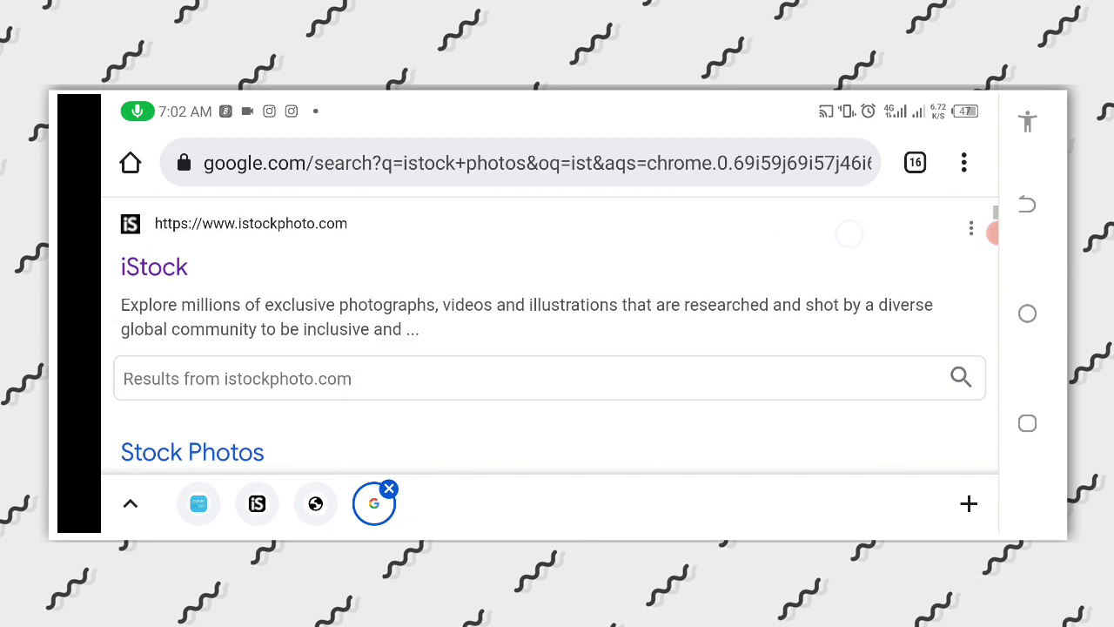
# Go to the iStock site and search its library for 'Happy lady'.
pyautogui.click(153, 267)
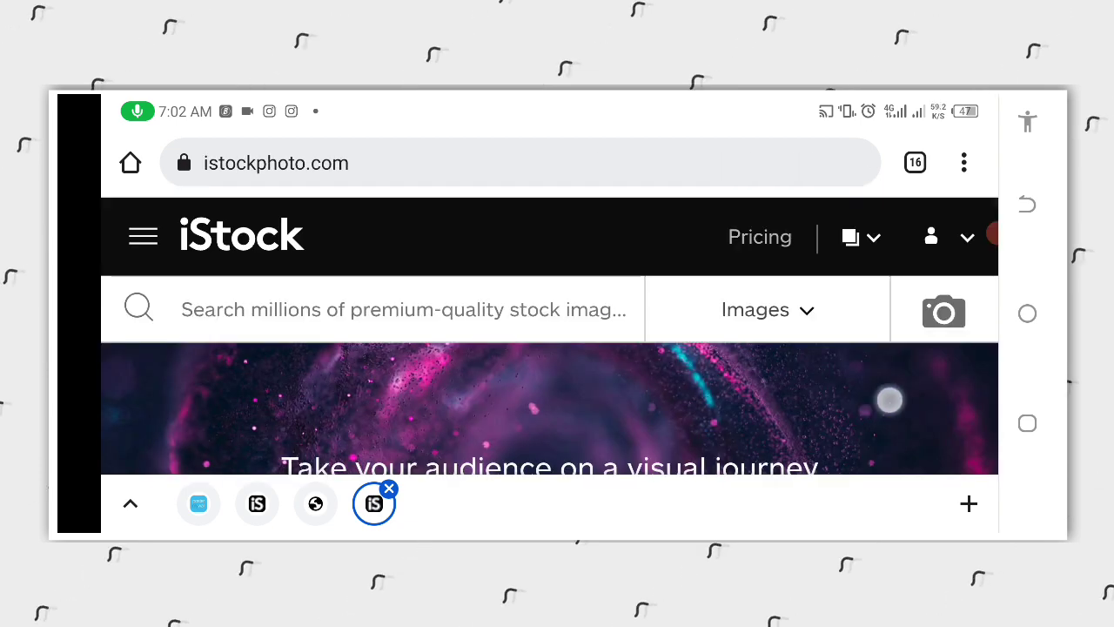
pyautogui.scroll(-3)
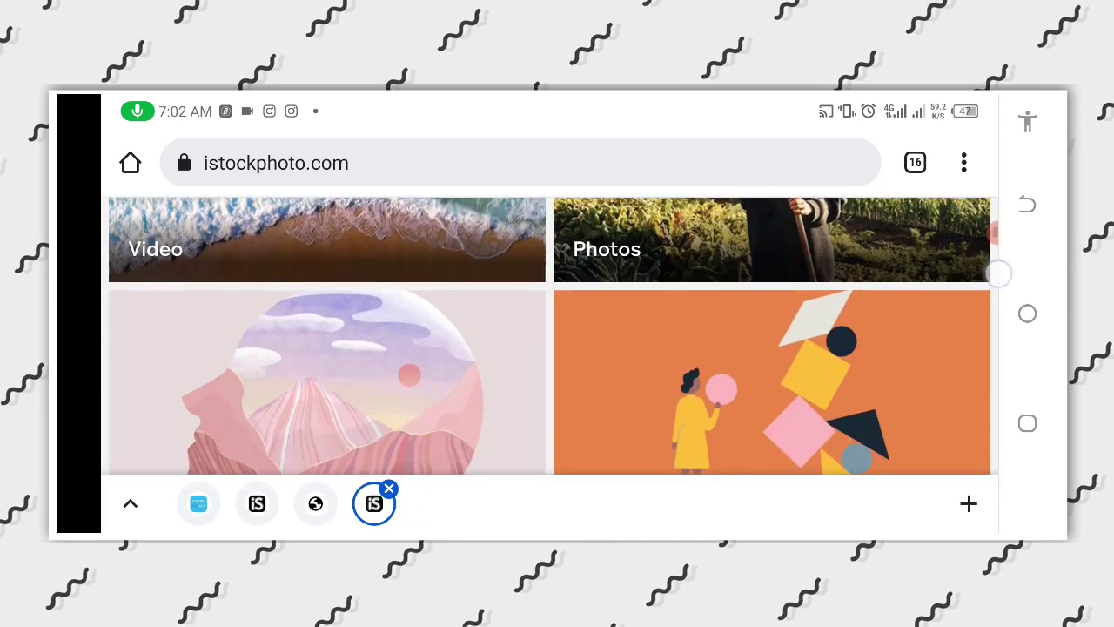
pyautogui.scroll(3)
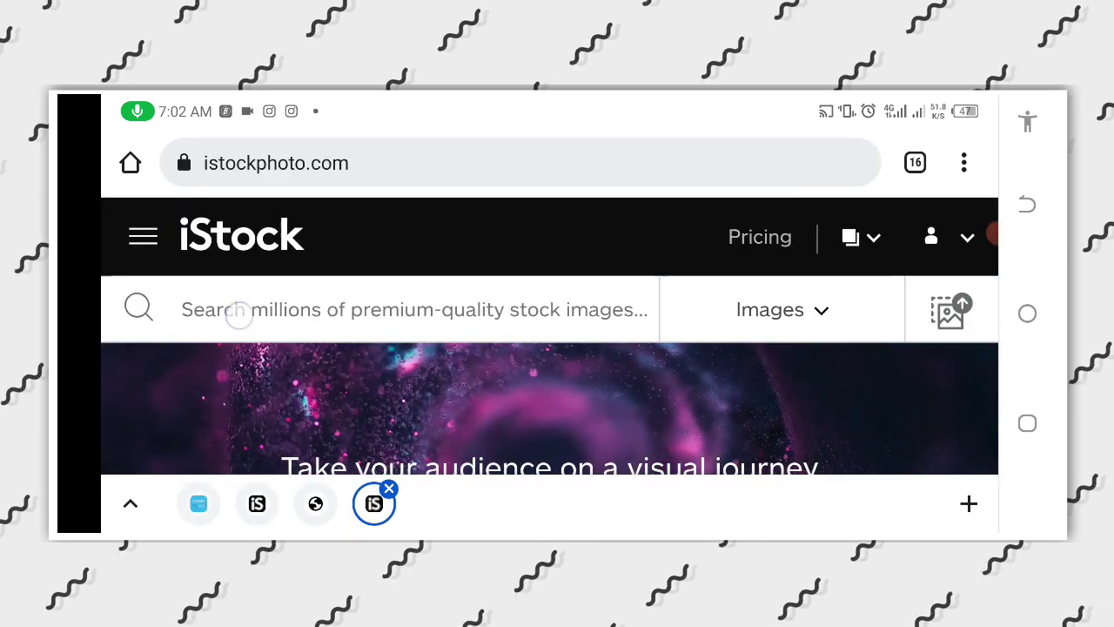
pyautogui.click(409, 310)
pyautogui.write('Happy la')
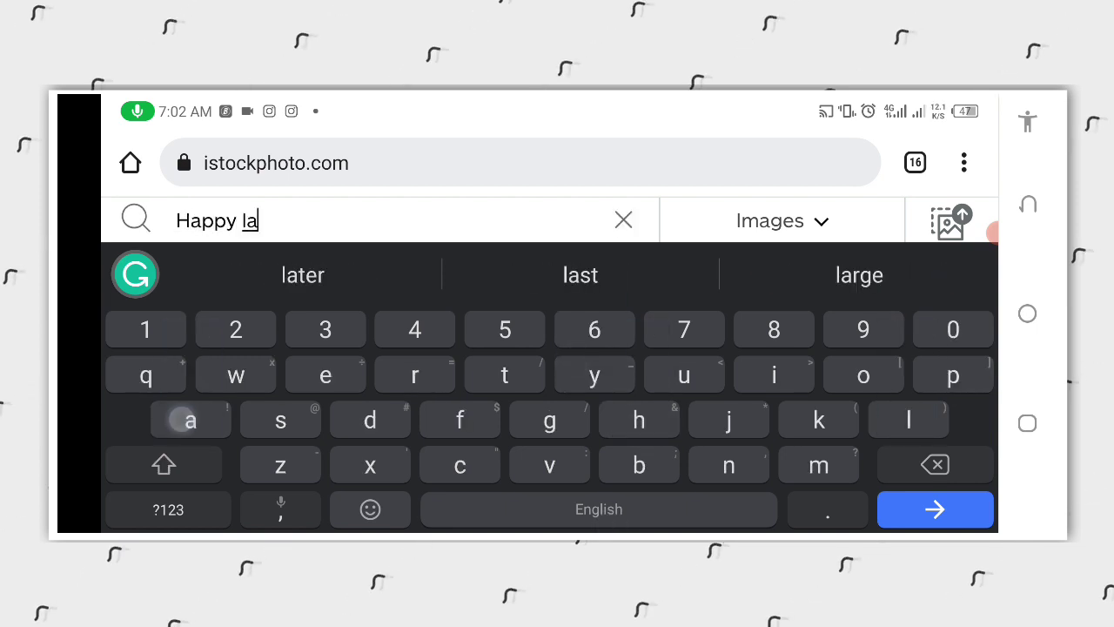
pyautogui.click(935, 508)
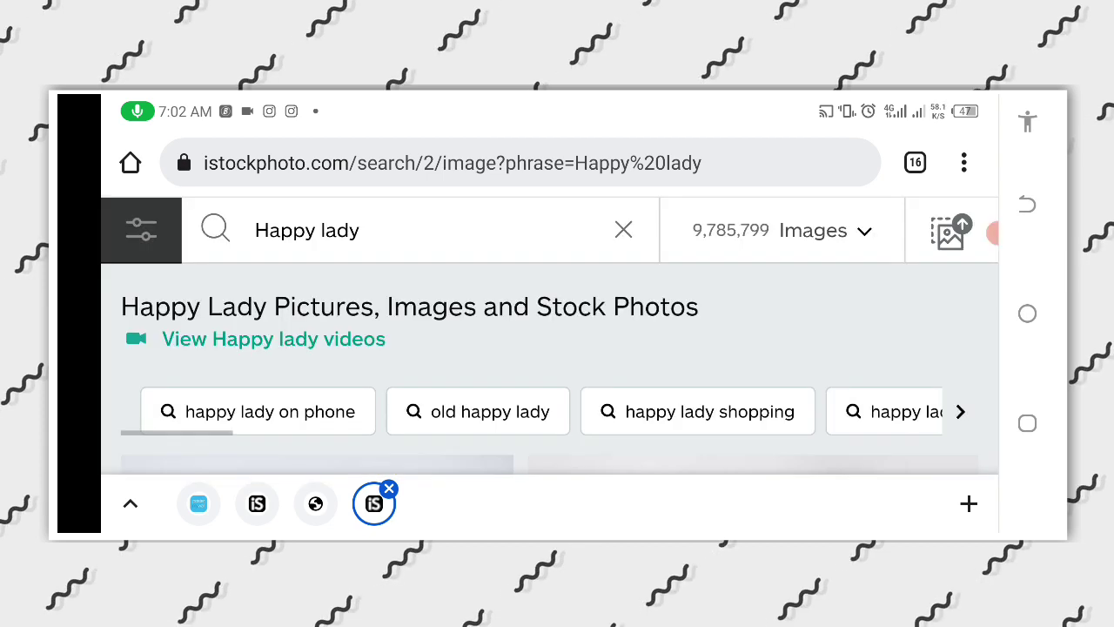
# Scroll down through the 'Happy lady' image results to browse the photos.
pyautogui.scroll(-3)
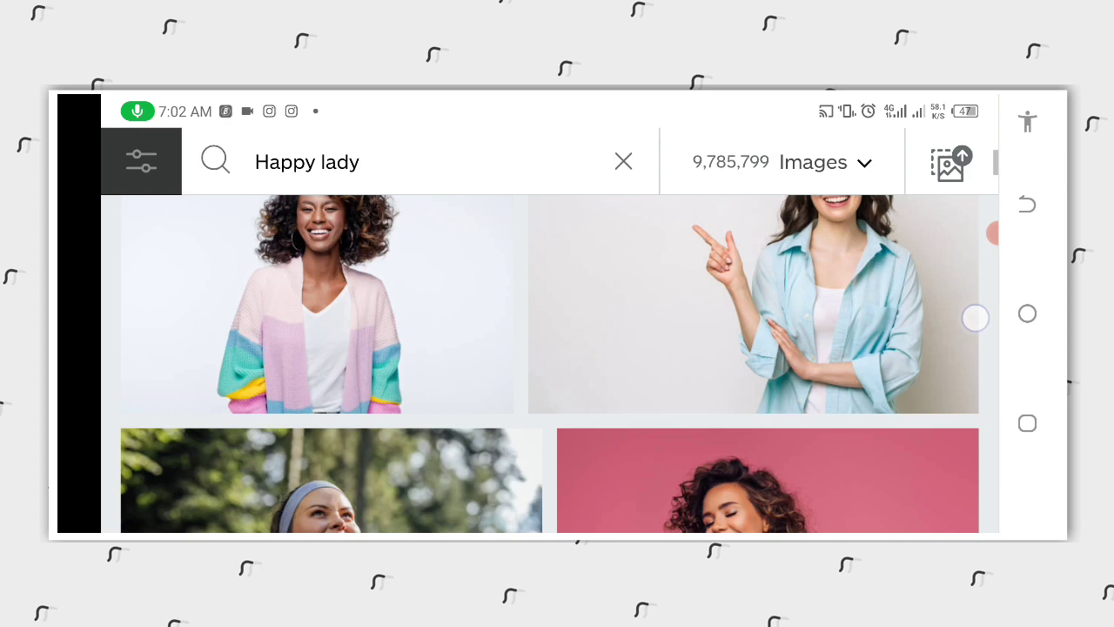
pyautogui.scroll(-3)
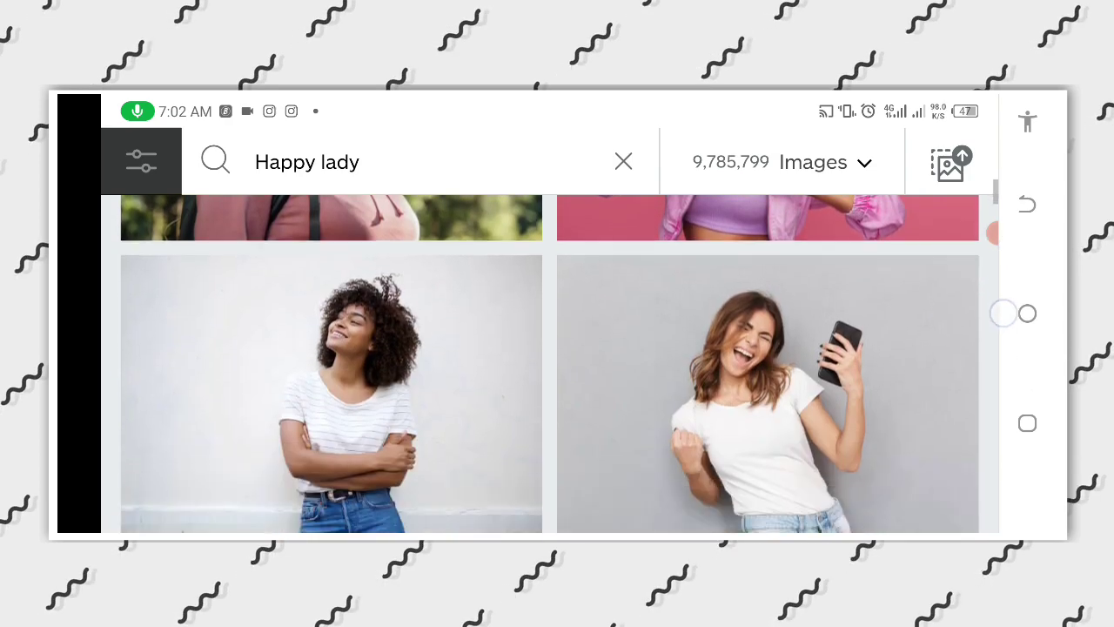
pyautogui.scroll(-3)
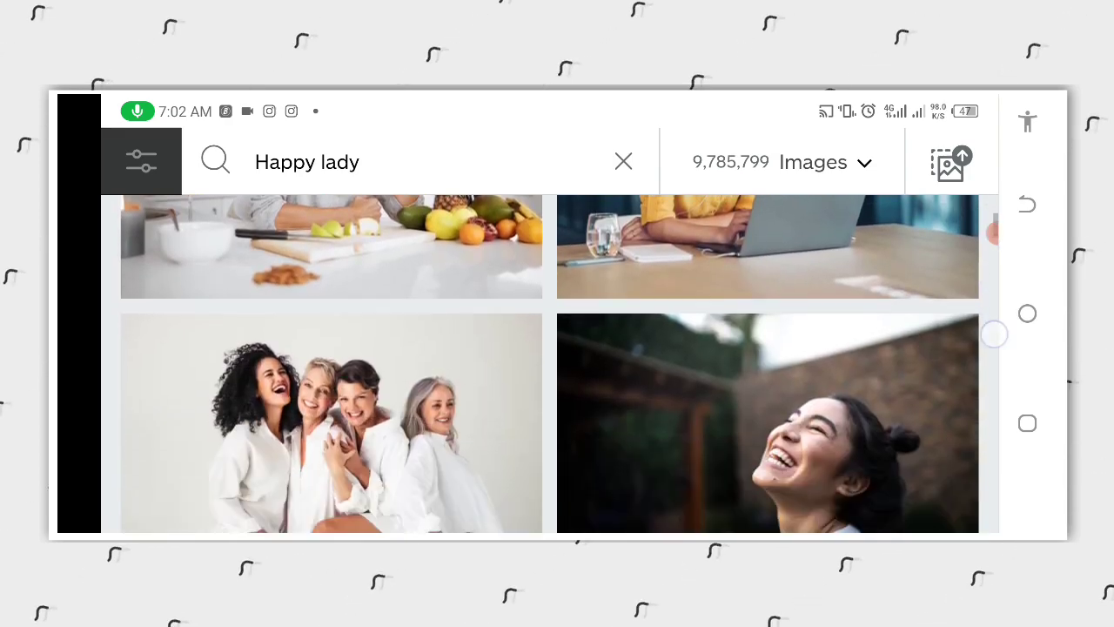
pyautogui.scroll(-3)
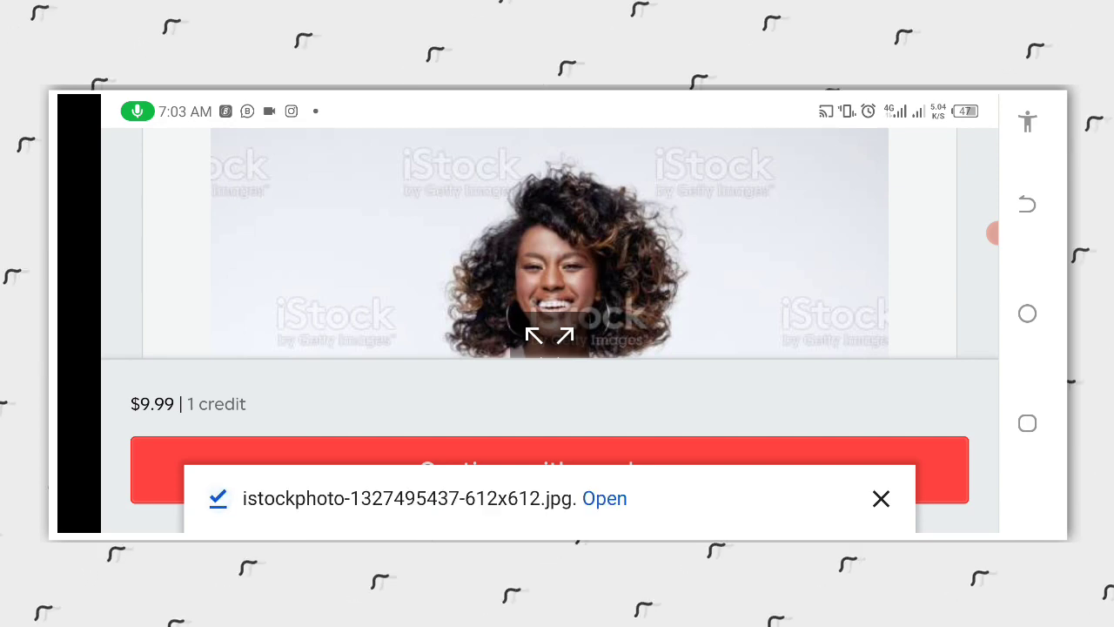
# Start entering a new web address from the downloaded photo's page.
pyautogui.click(604, 497)
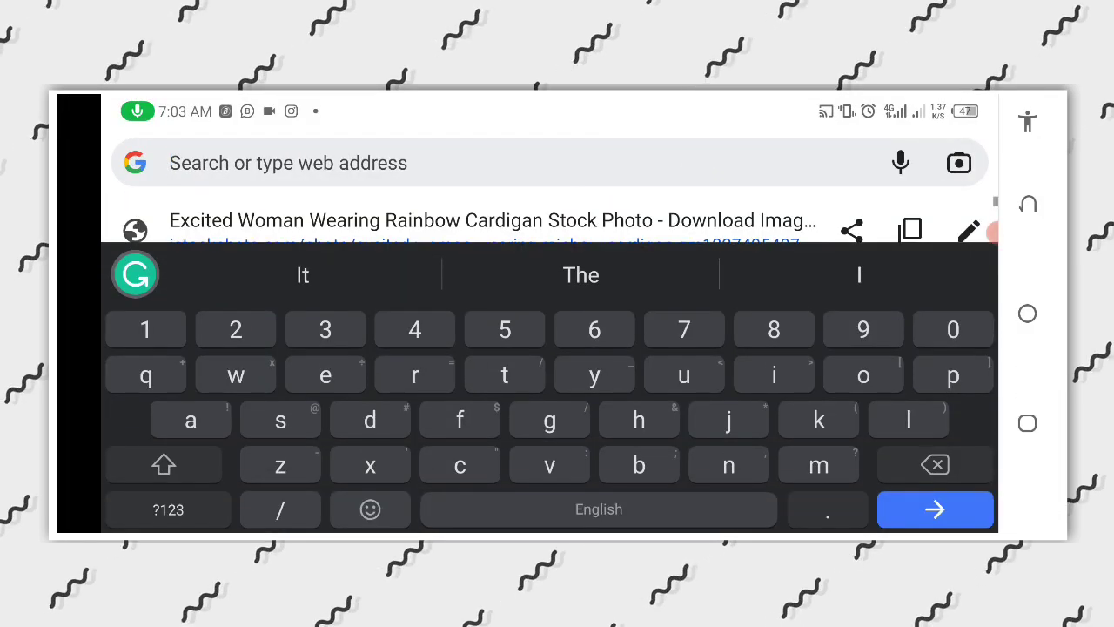
# Navigate to WatermarkRemover.io, dismiss its app install banner and reach the upload area.
pyautogui.write('www.photopea.com')
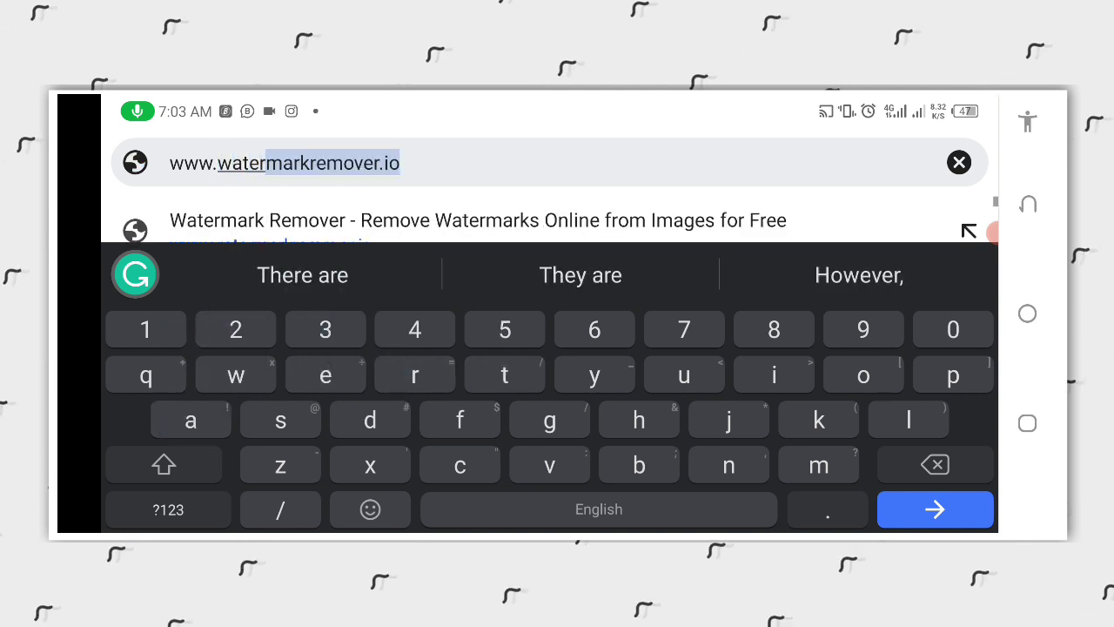
pyautogui.click(399, 164)
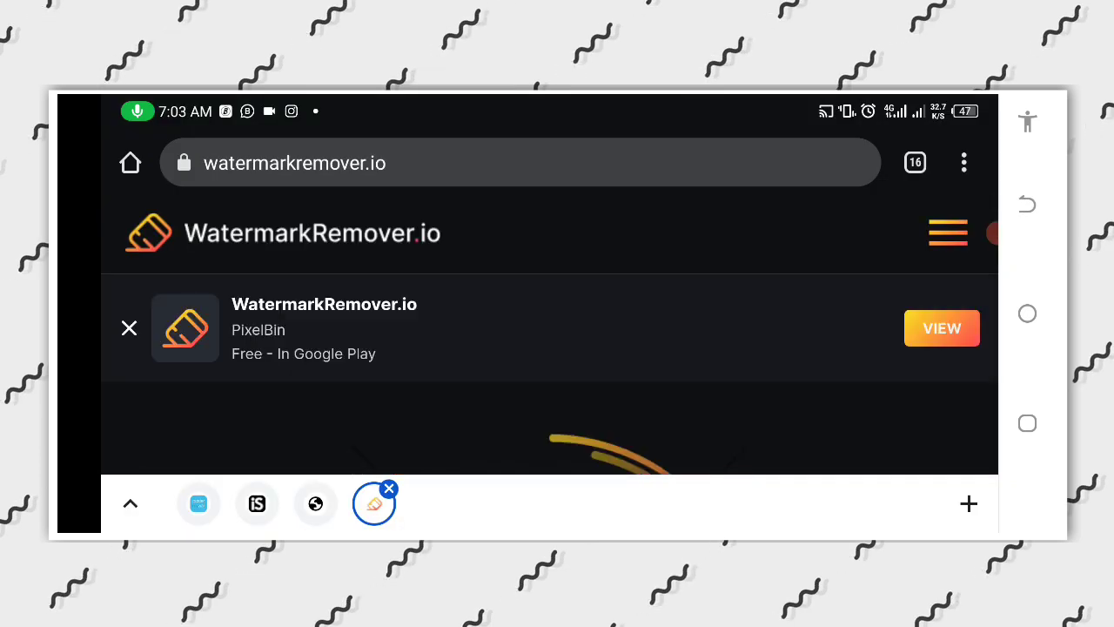
pyautogui.click(128, 328)
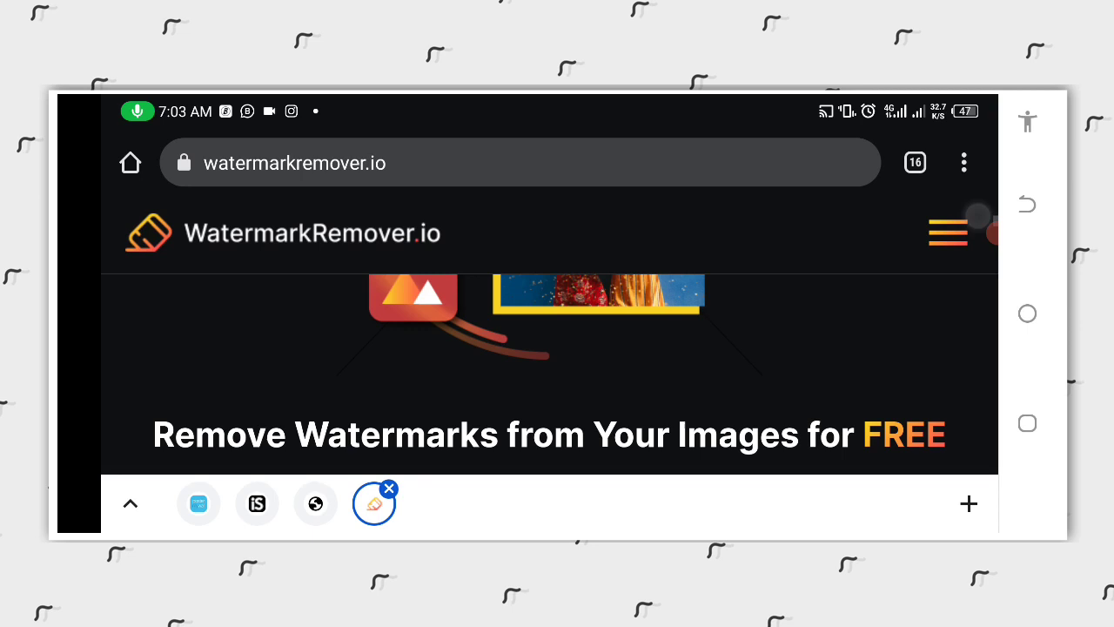
pyautogui.scroll(-3)
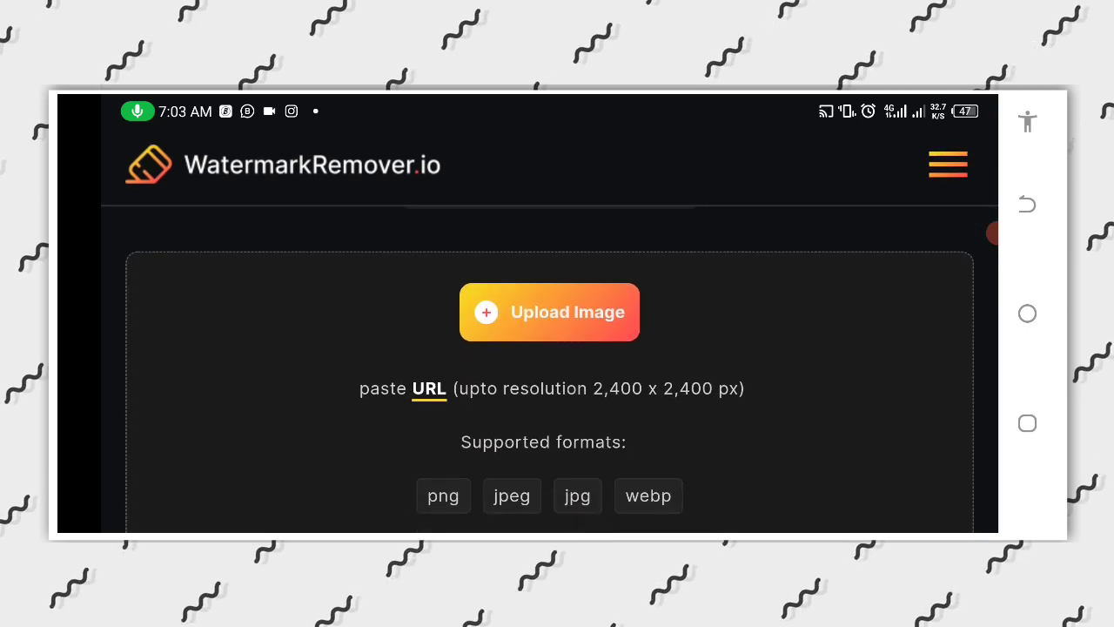
# Upload the downloaded photo of the smiling woman as the original image for watermark removal.
pyautogui.click(550, 312)
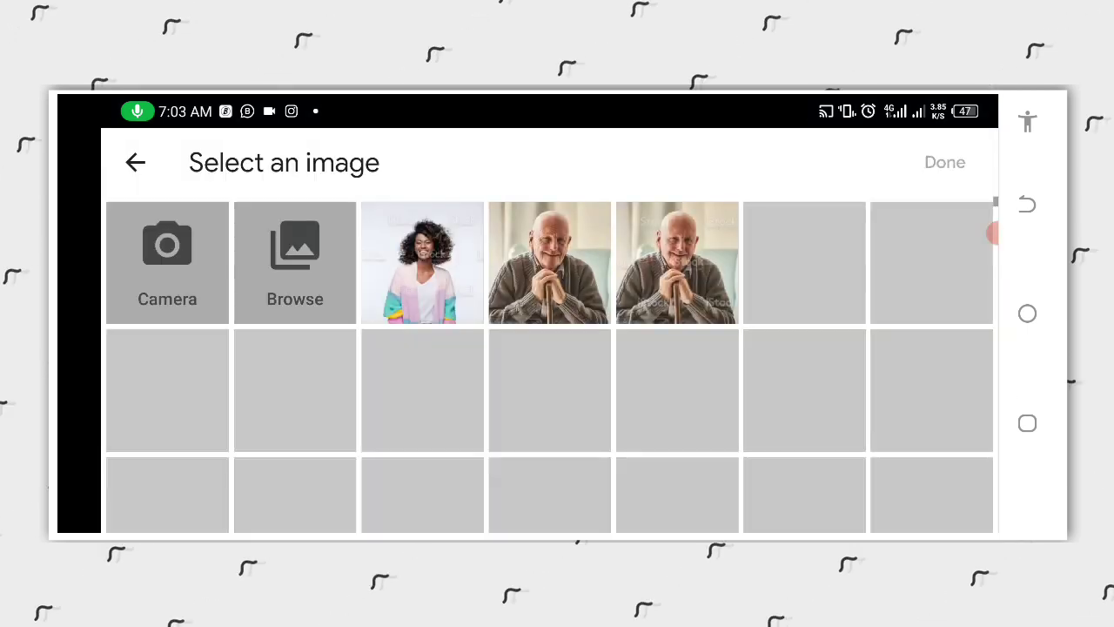
pyautogui.click(421, 261)
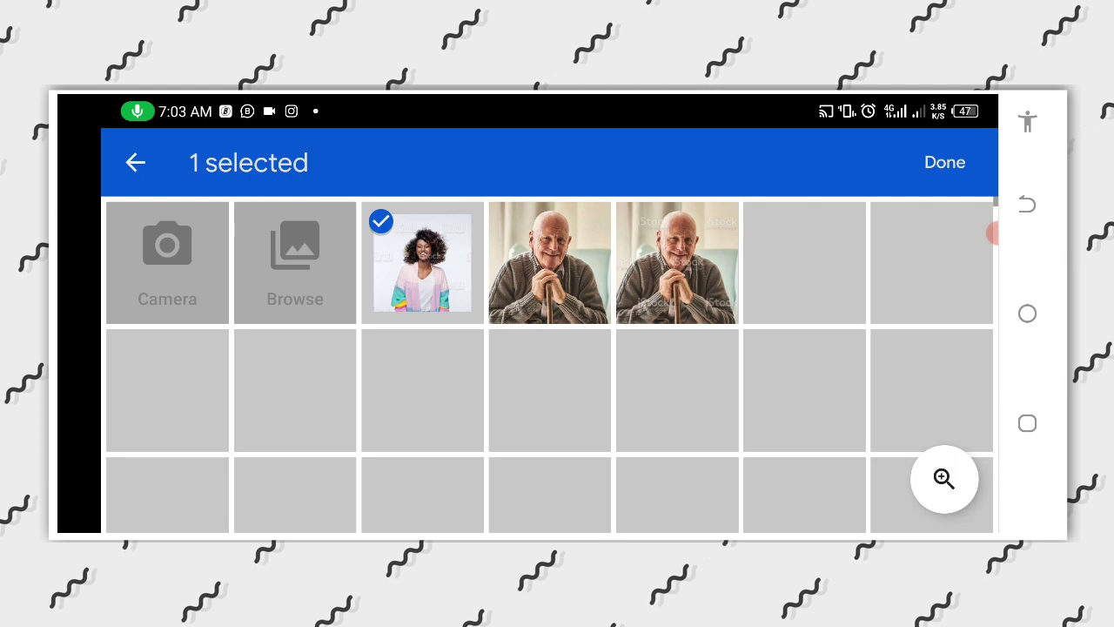
pyautogui.click(943, 162)
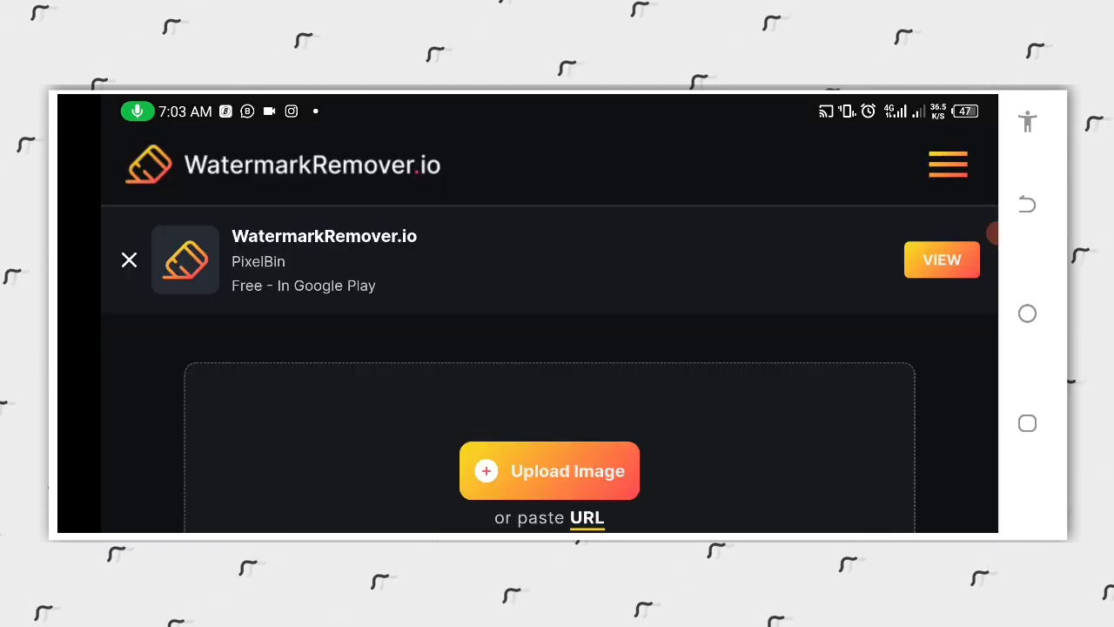
pyautogui.click(550, 470)
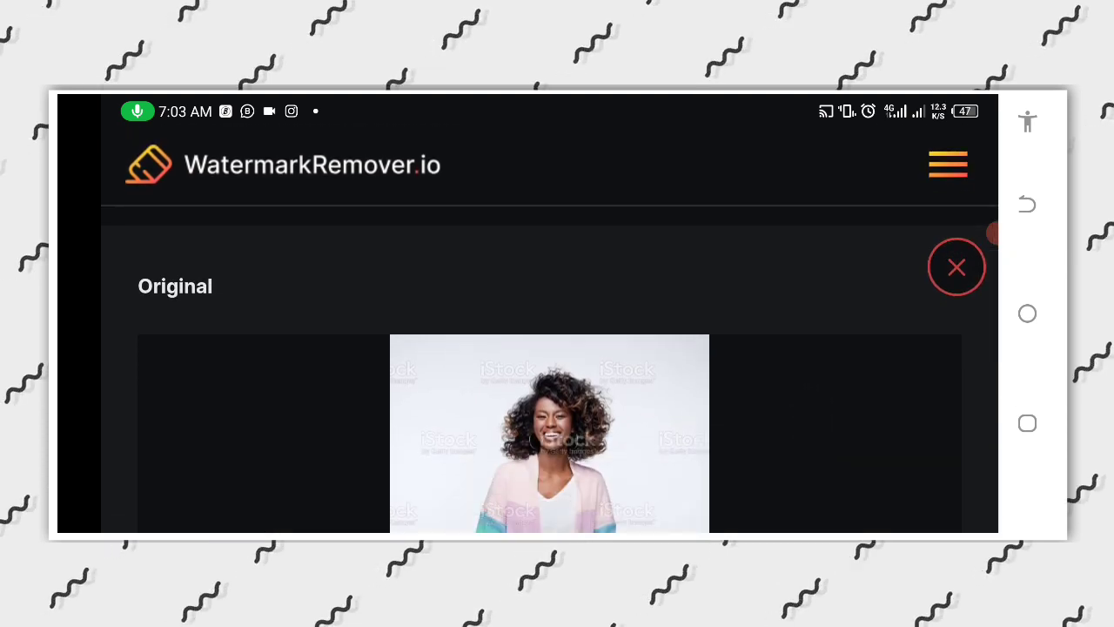
# Download the watermark-free image and view the saved JPEG to check it.
pyautogui.scroll(-3)
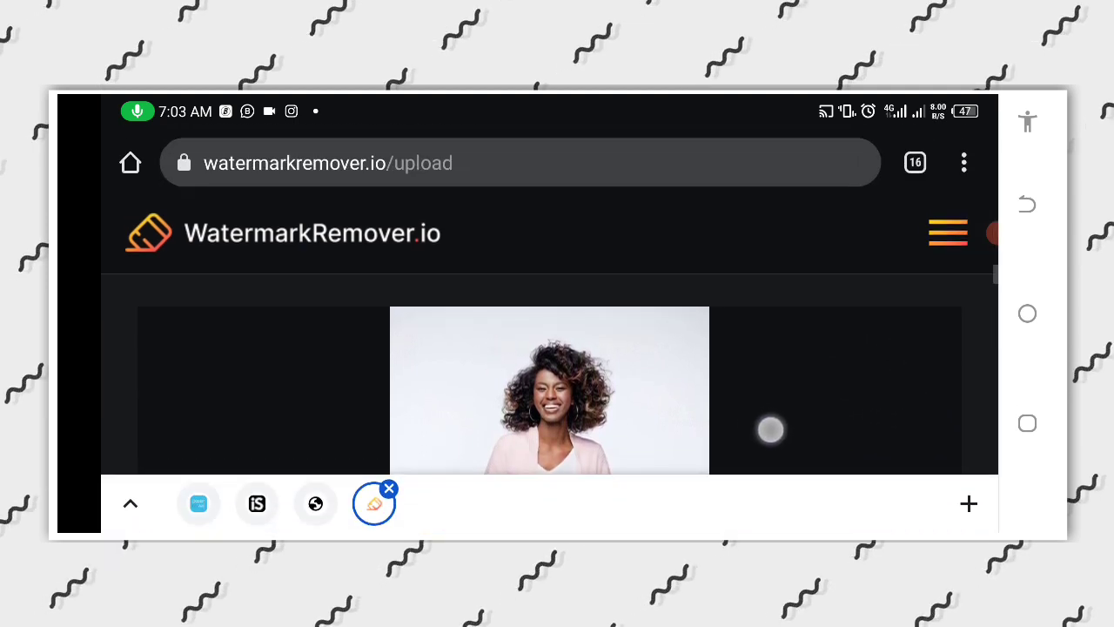
pyautogui.scroll(-3)
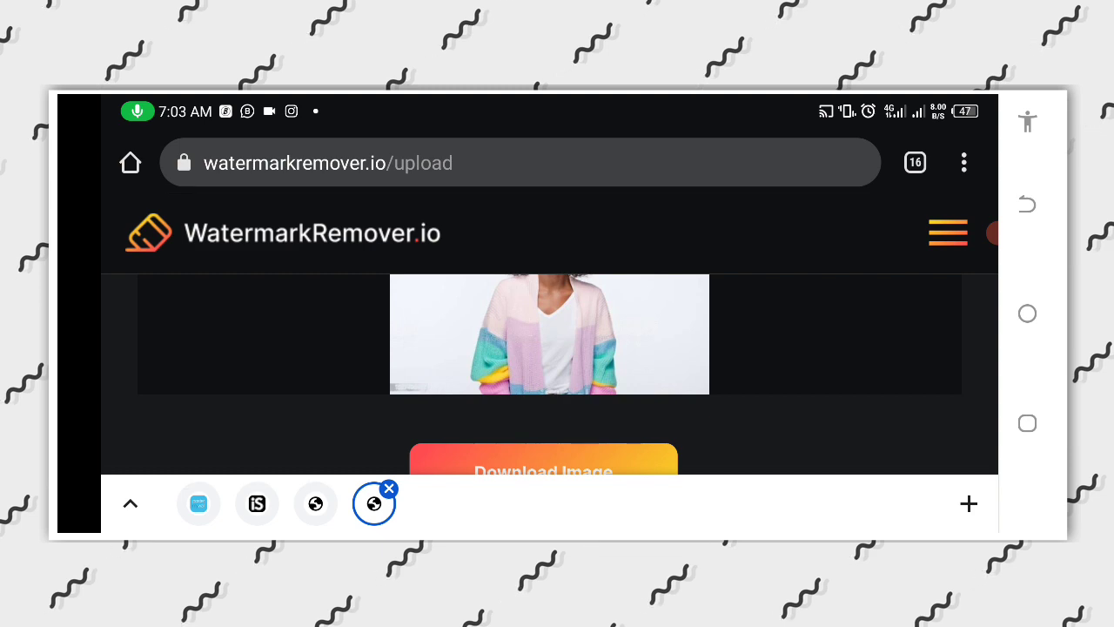
pyautogui.click(543, 470)
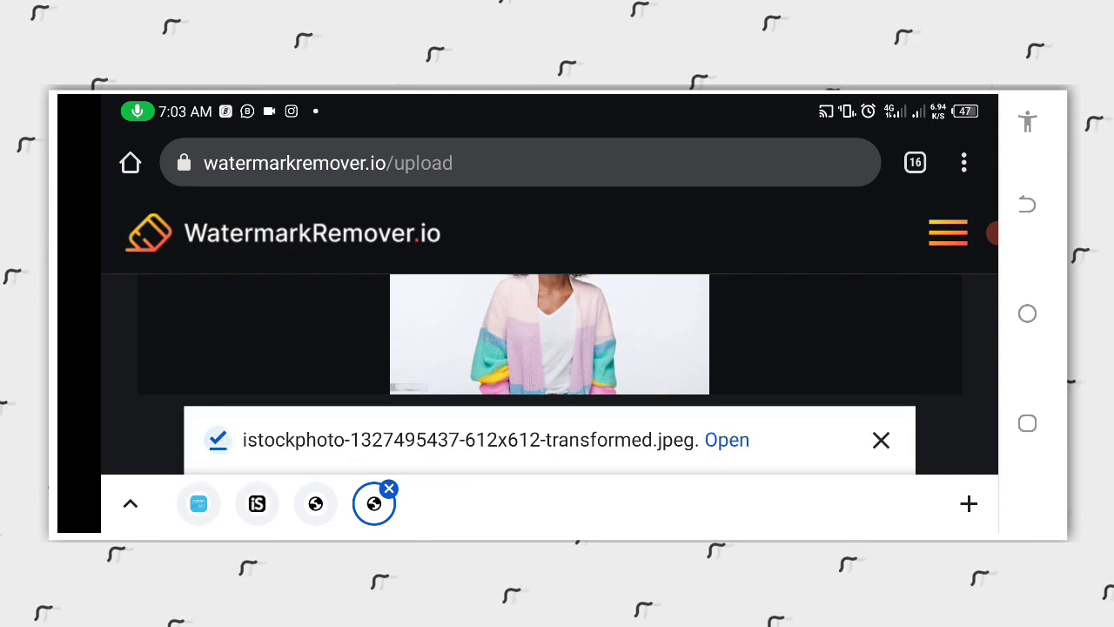
pyautogui.click(725, 439)
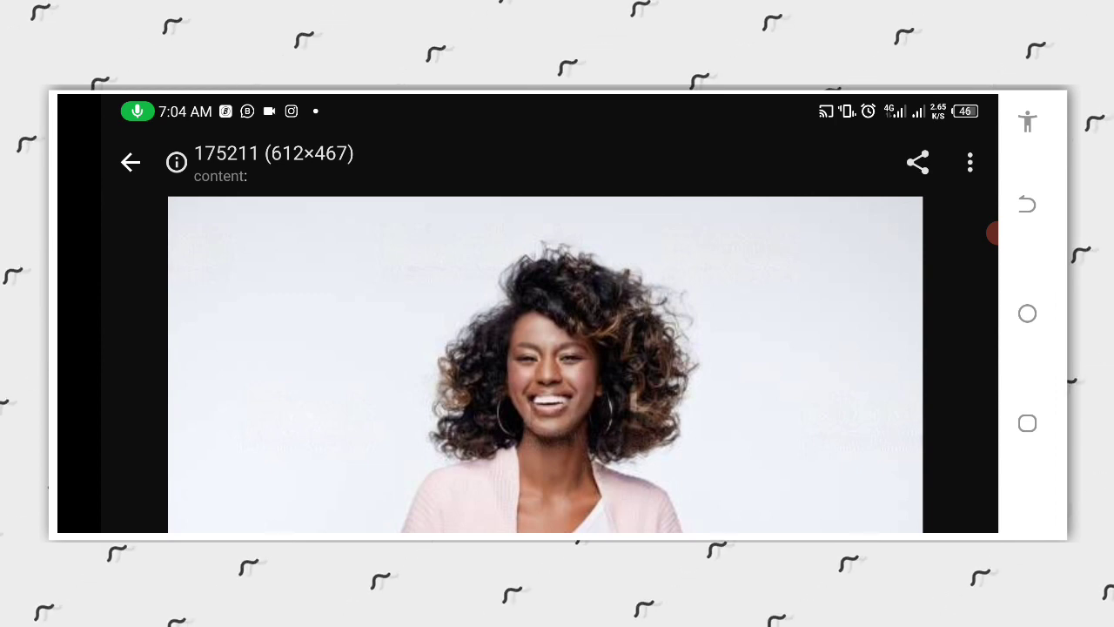
# Leave the photo via Recent apps and bring up the list of installed apps.
pyautogui.click(1027, 423)
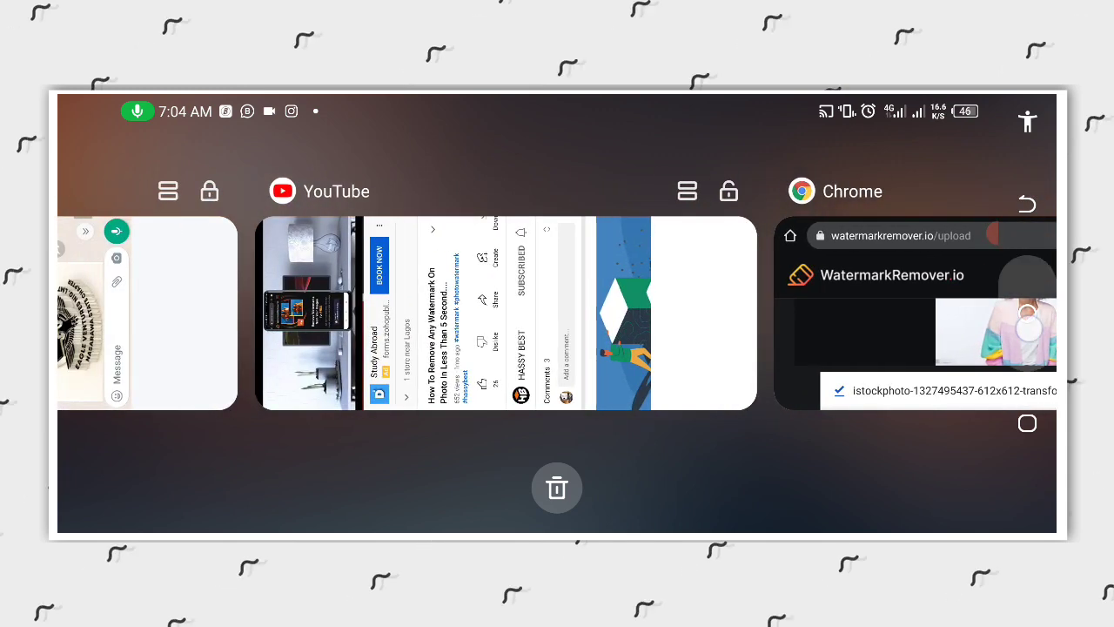
pyautogui.click(557, 518)
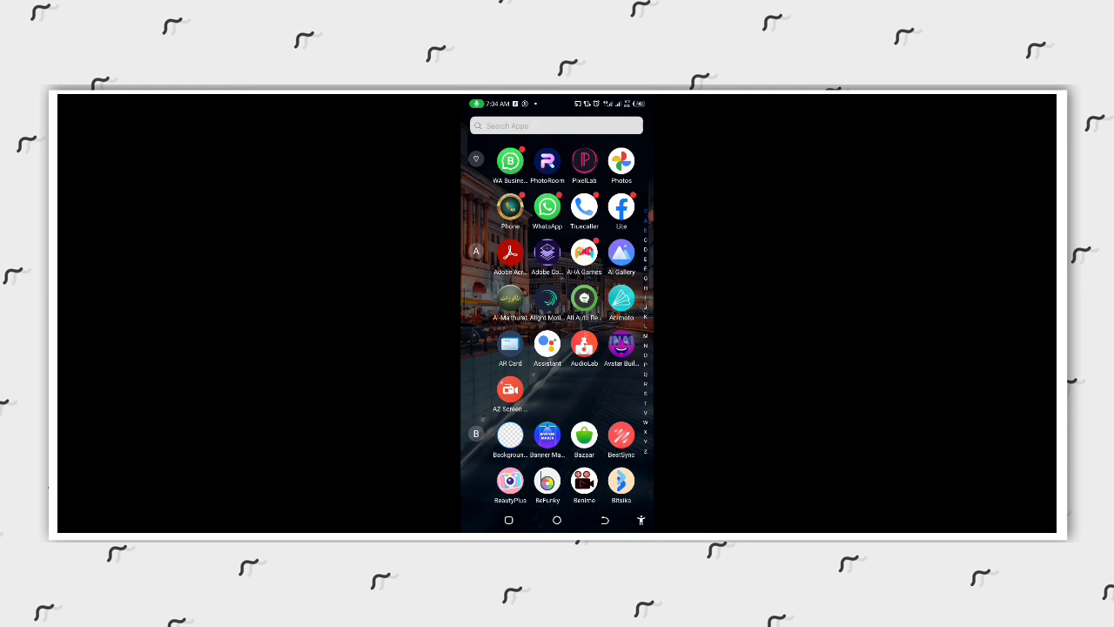
# Search the app drawer for 'Rem' and launch Remini.
pyautogui.click(555, 126)
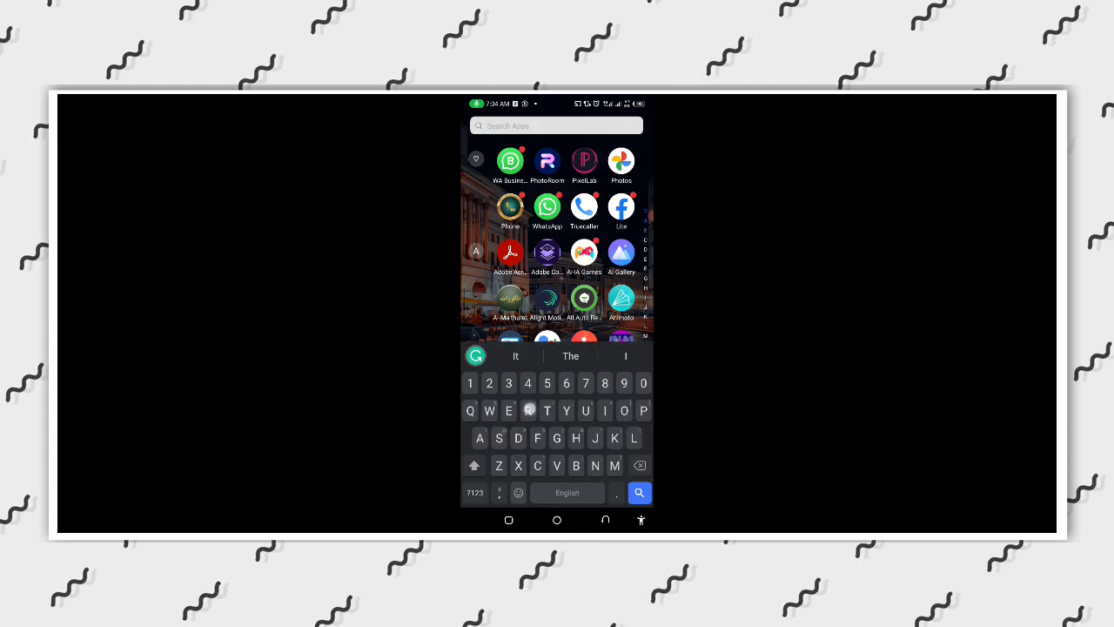
pyautogui.write('R')
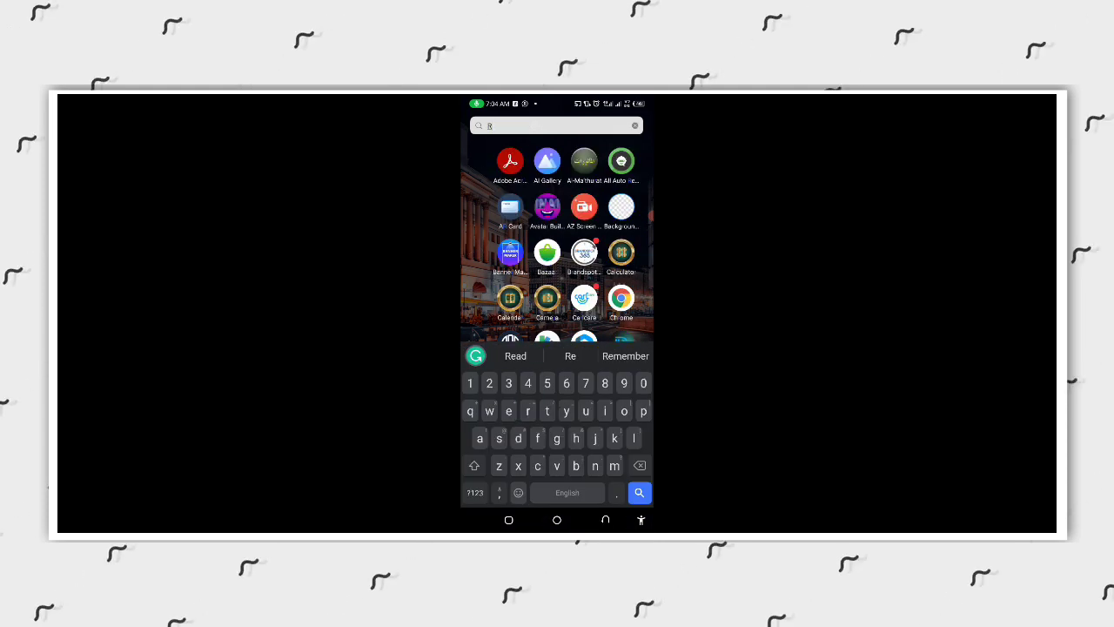
pyautogui.write('e')
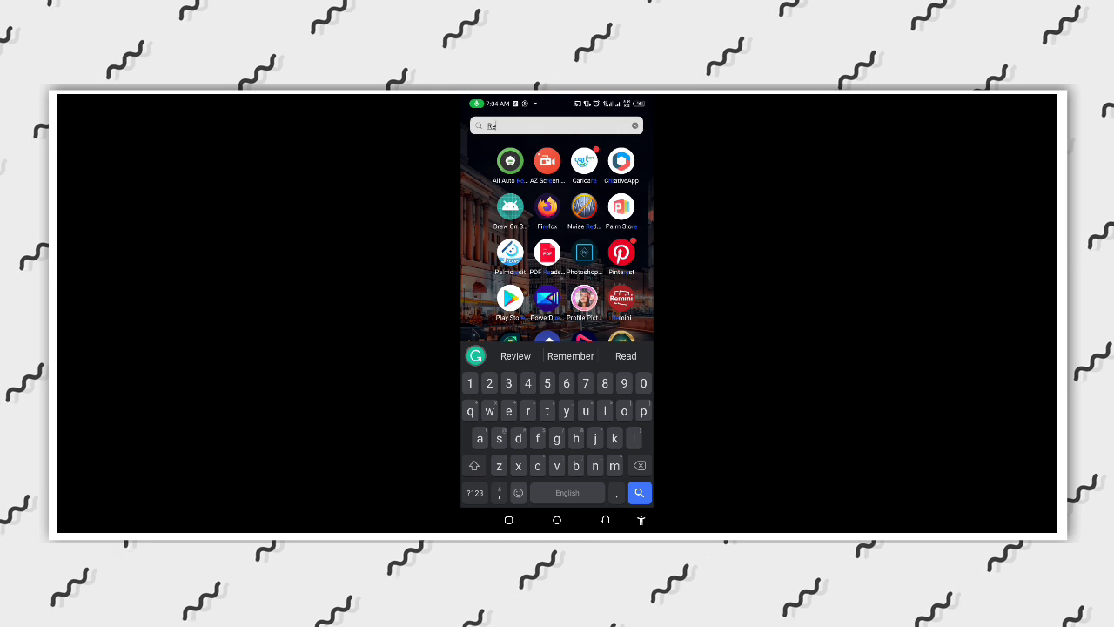
pyautogui.write('m')
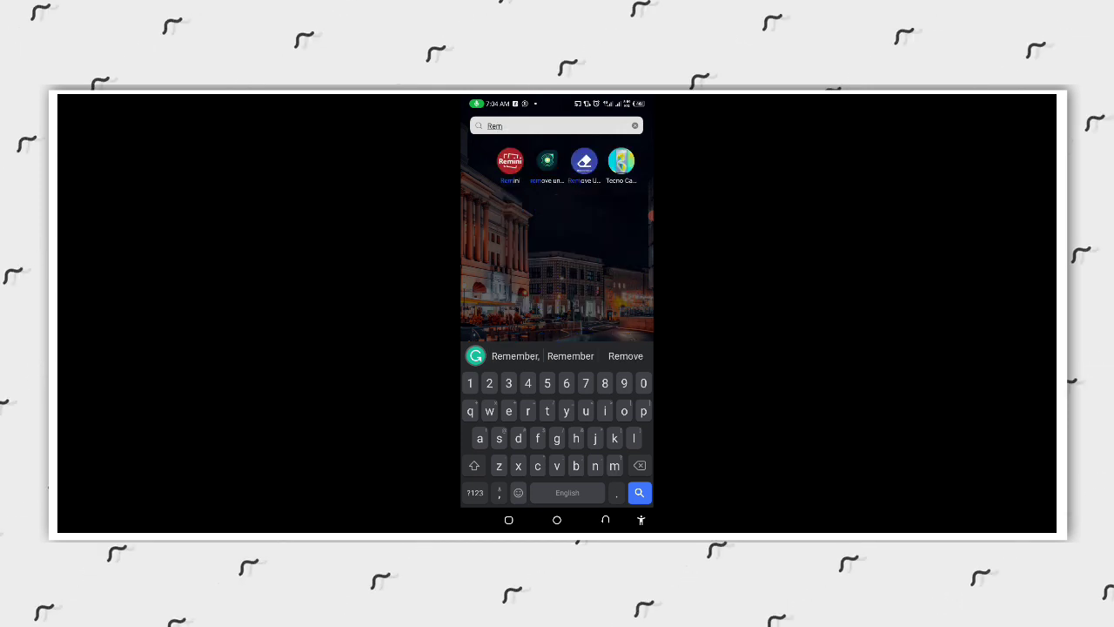
pyautogui.click(510, 160)
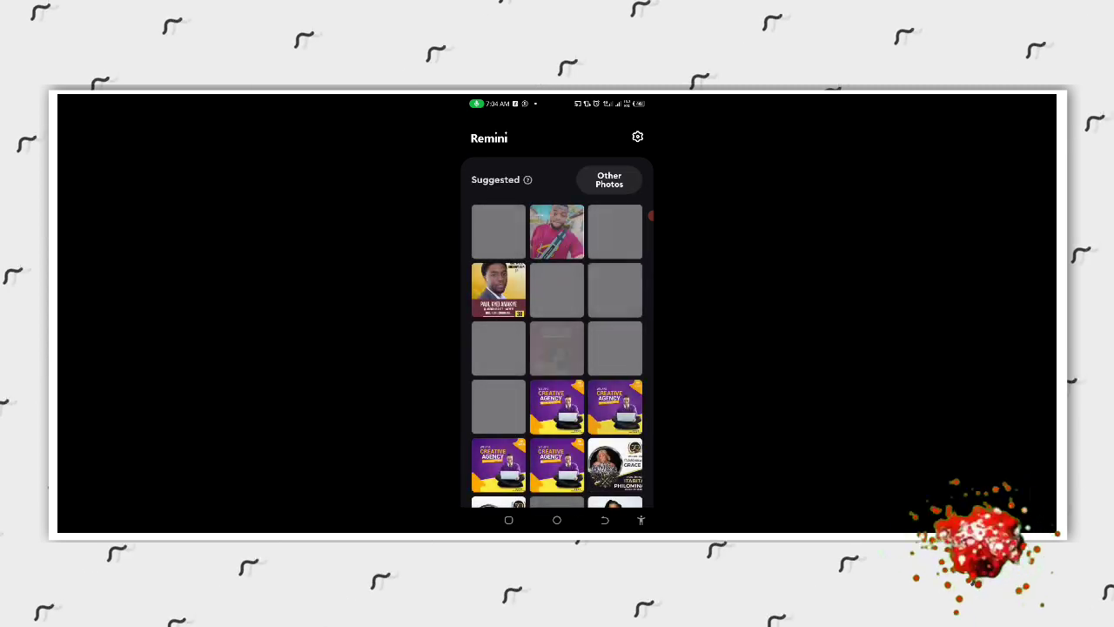
# Enhance the curly-haired woman's portrait in Remini and compare the before/after result.
pyautogui.scroll(-3)
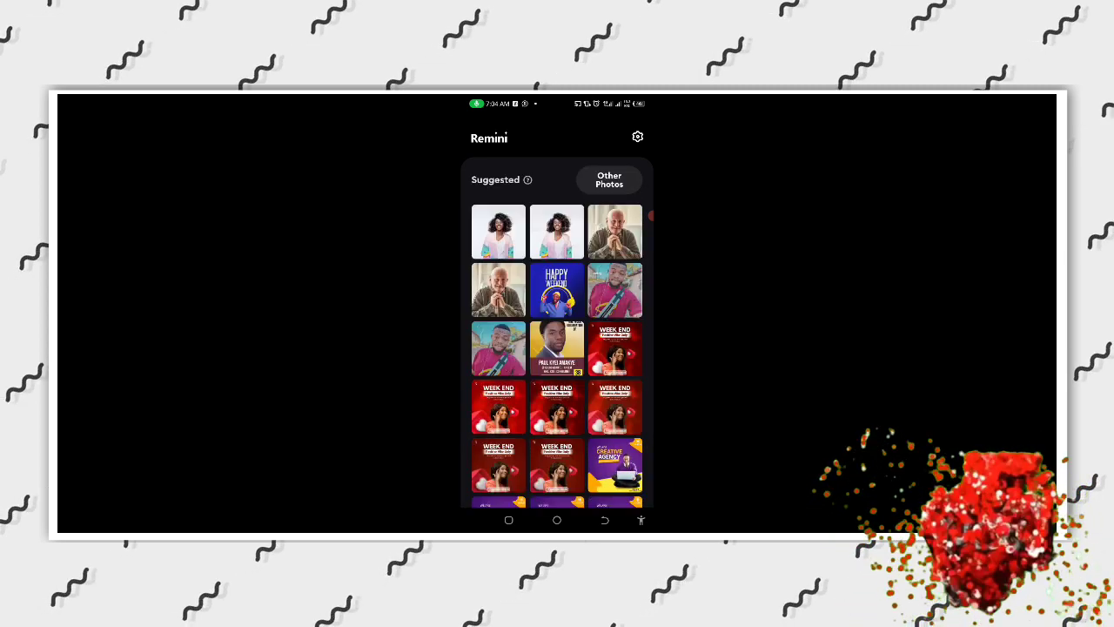
pyautogui.click(498, 232)
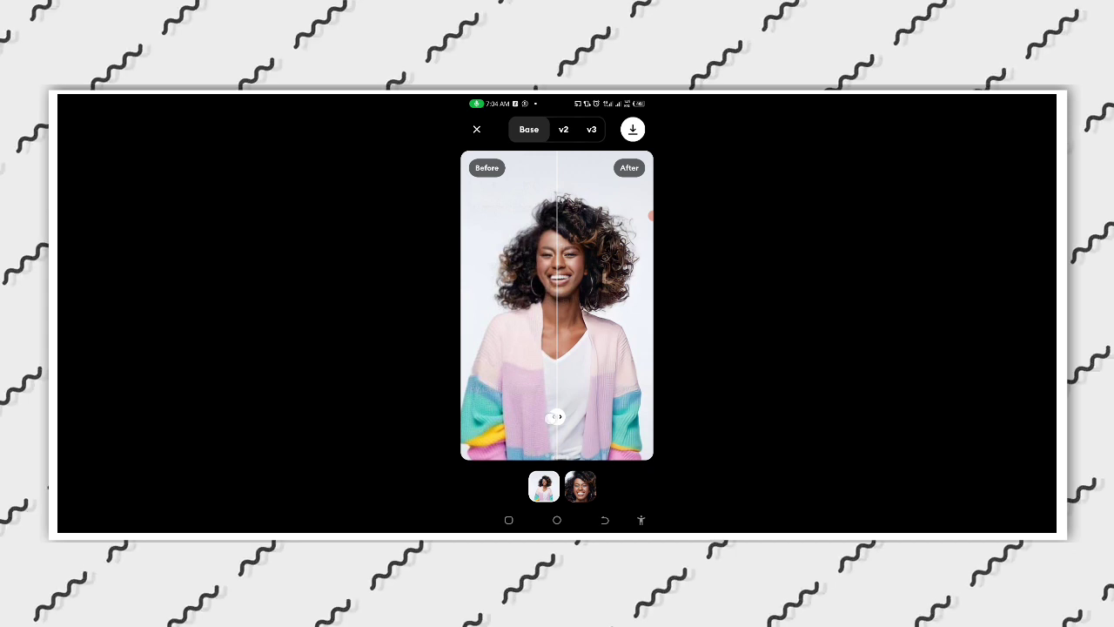
pyautogui.moveTo(557, 416); pyautogui.dragTo(490, 416)
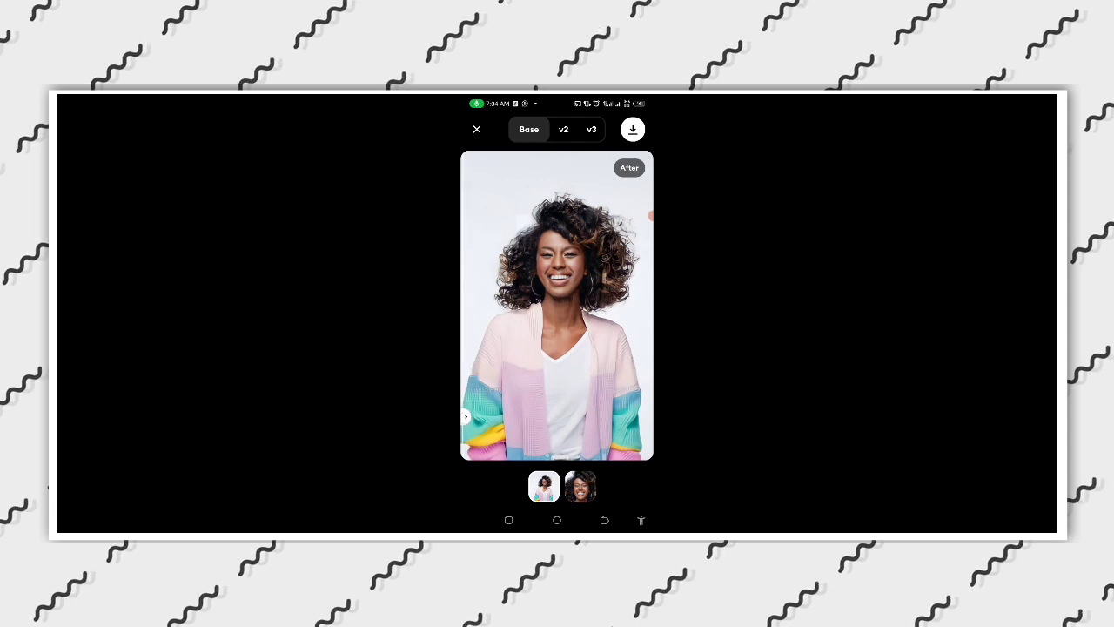
pyautogui.click(632, 129)
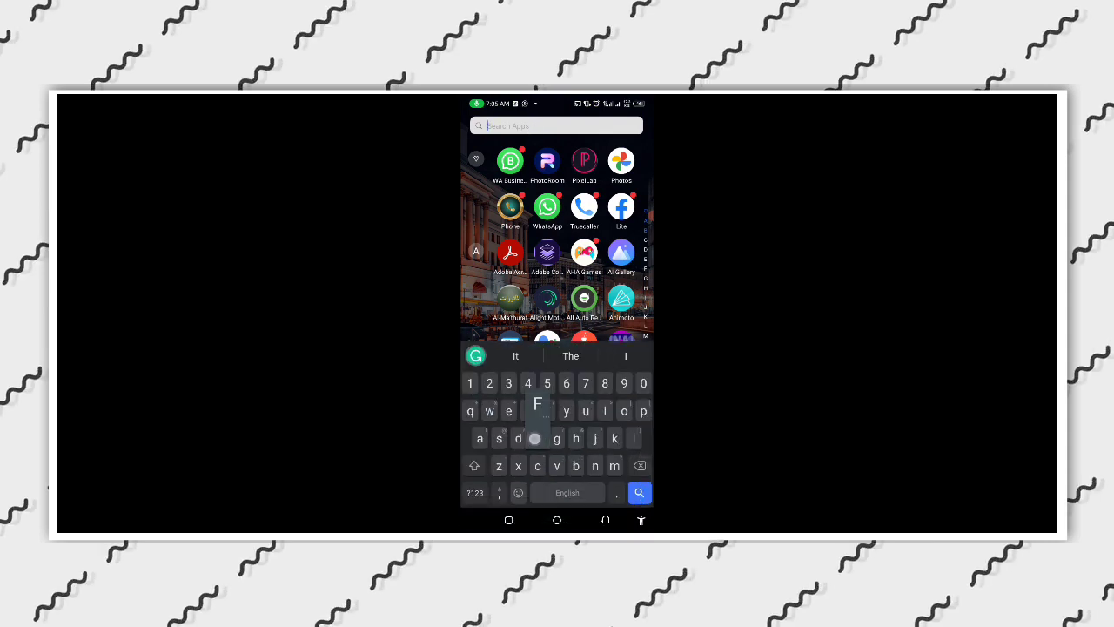
# Launch Fotor and load the portrait from All Photos into its editor.
pyautogui.write('o')
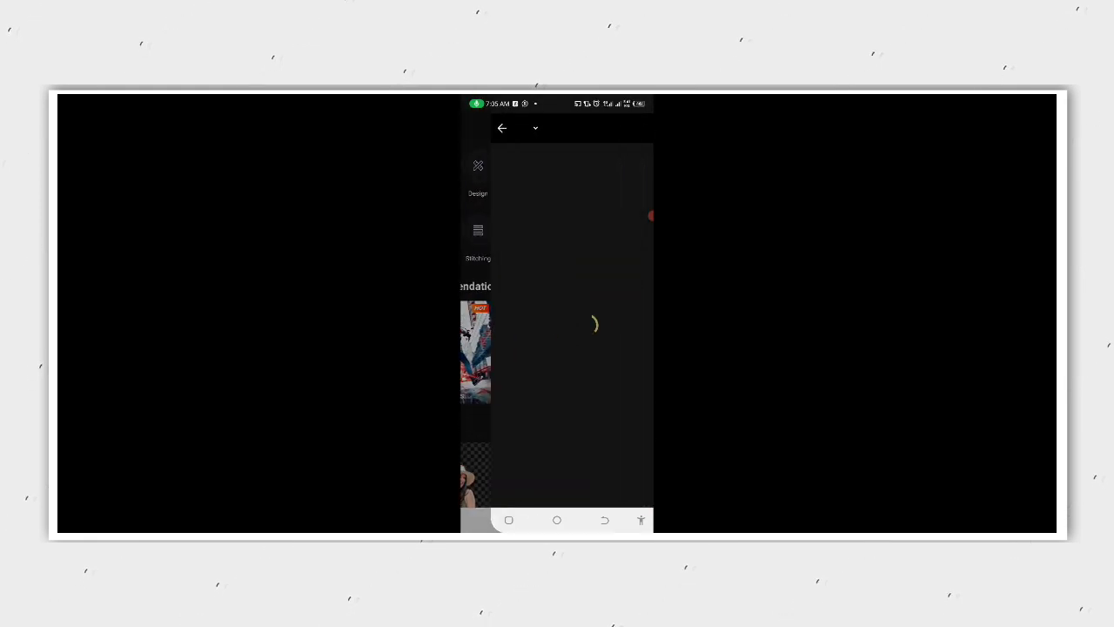
pyautogui.click(474, 129)
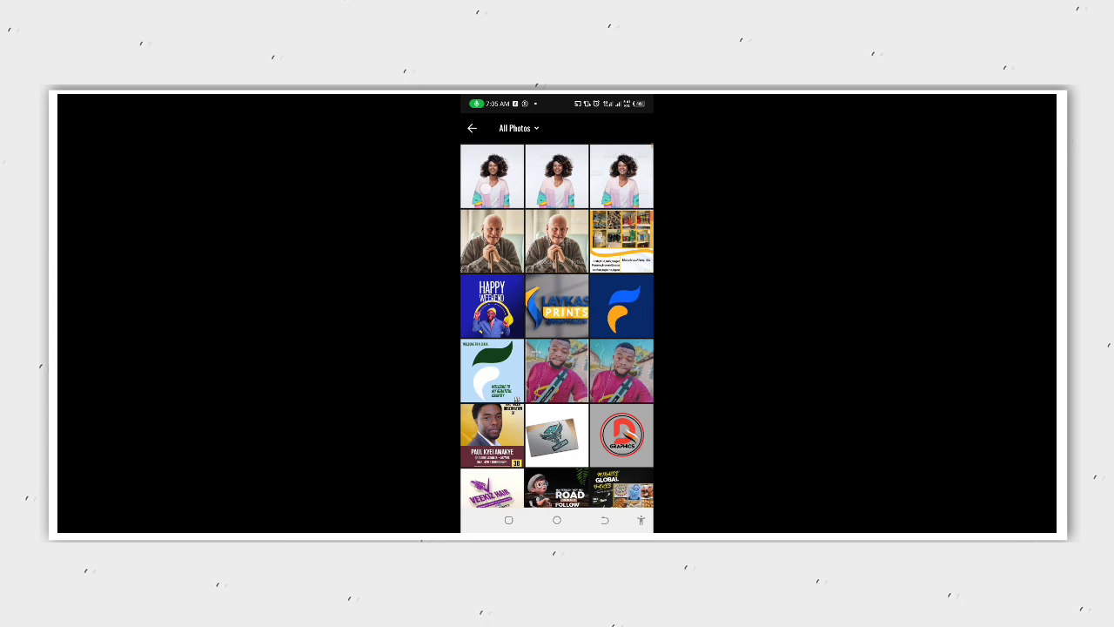
pyautogui.click(557, 174)
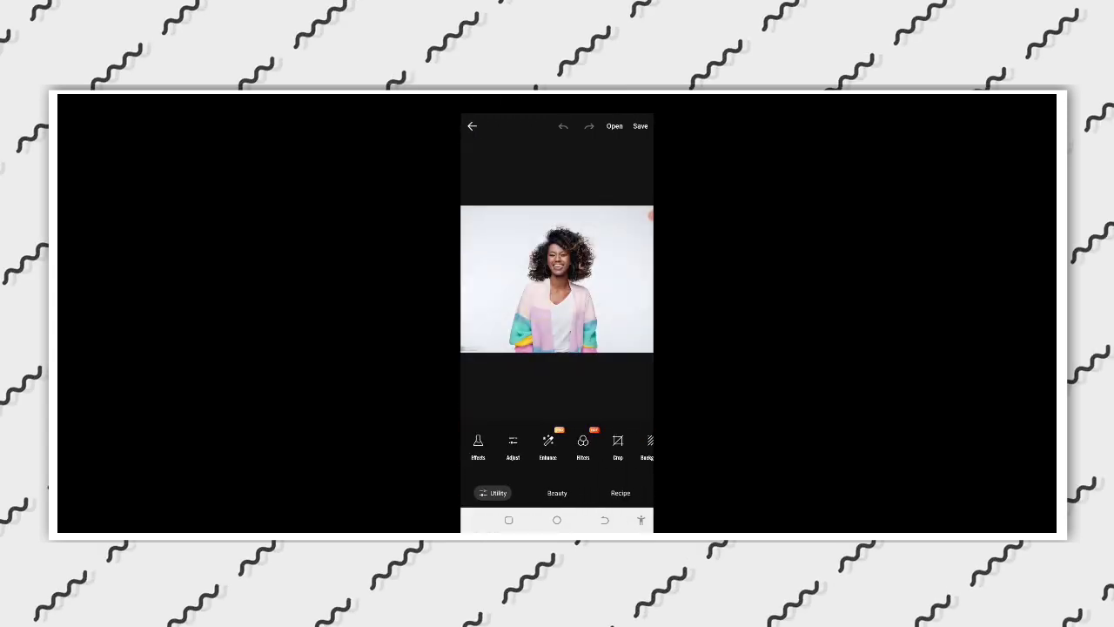
# Apply the third Enhance option to the portrait and confirm it.
pyautogui.click(547, 446)
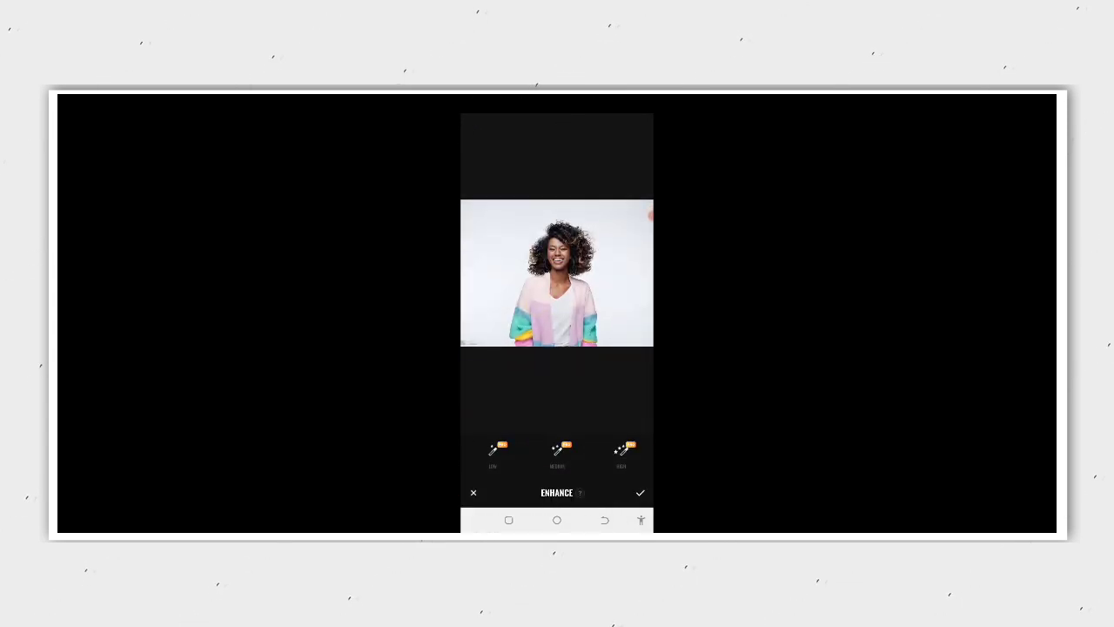
pyautogui.click(620, 449)
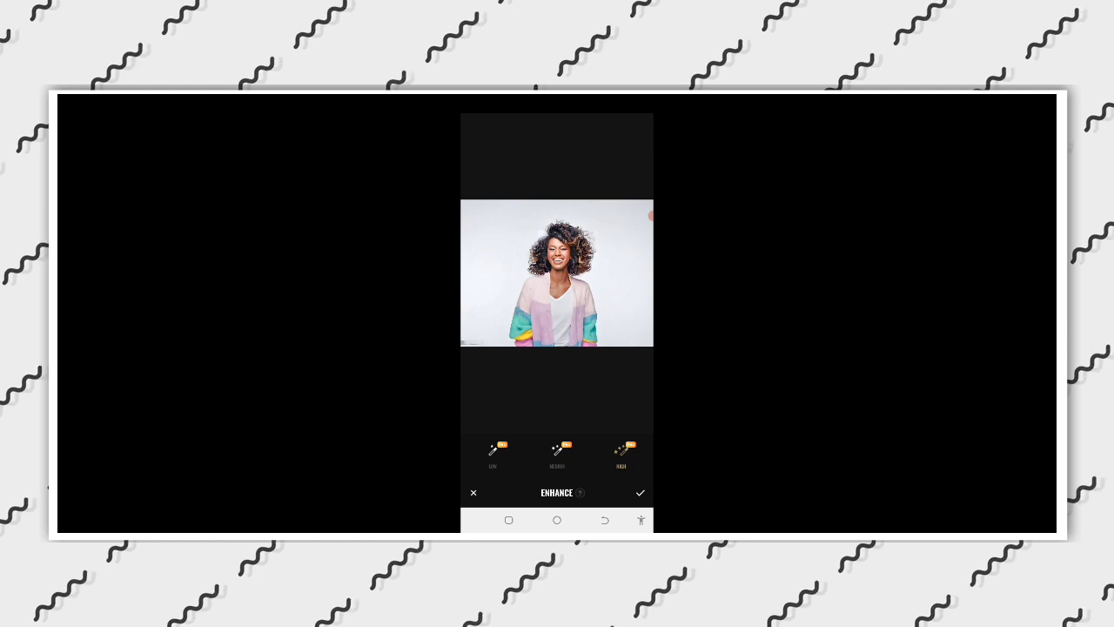
pyautogui.click(492, 456)
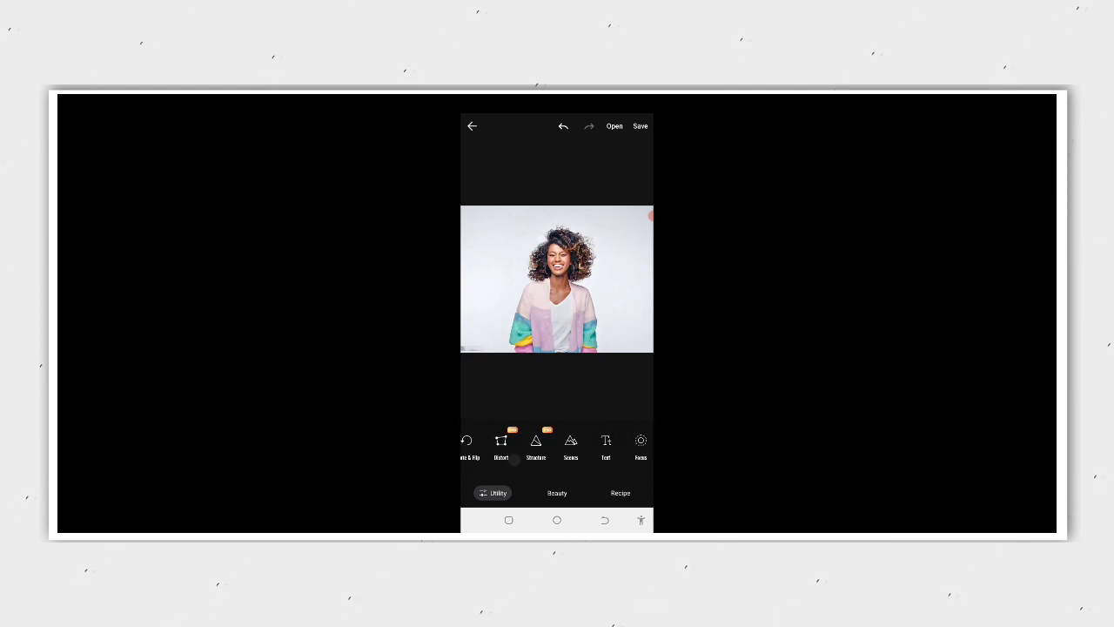
# Try several scene presets from Fotor's Scenes panel on the portrait and keep the chosen effect.
pyautogui.click(570, 443)
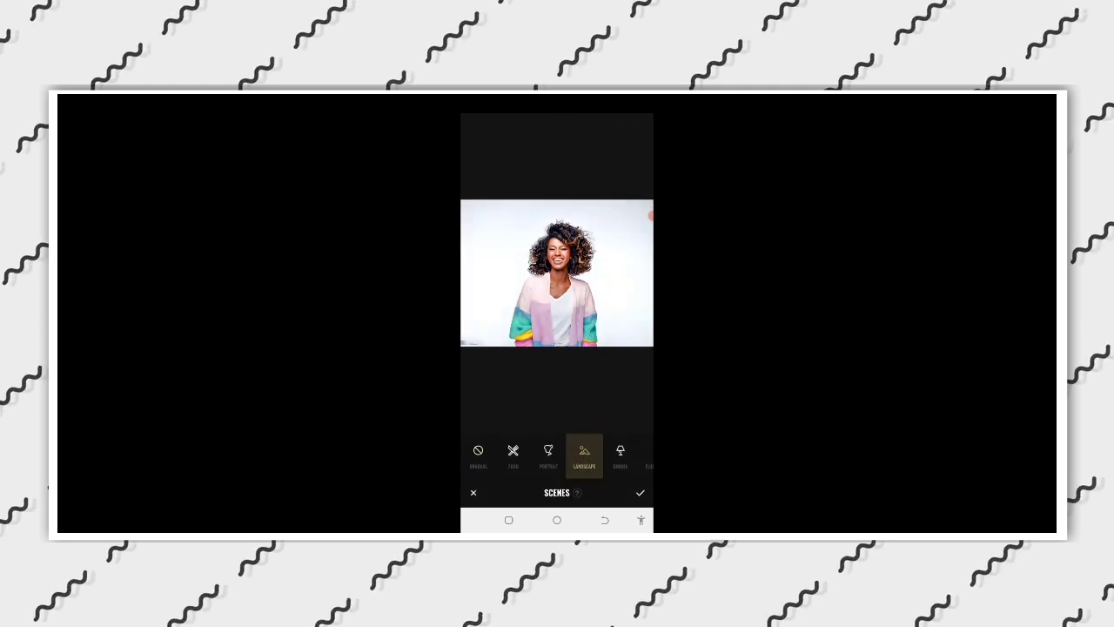
pyautogui.click(585, 456)
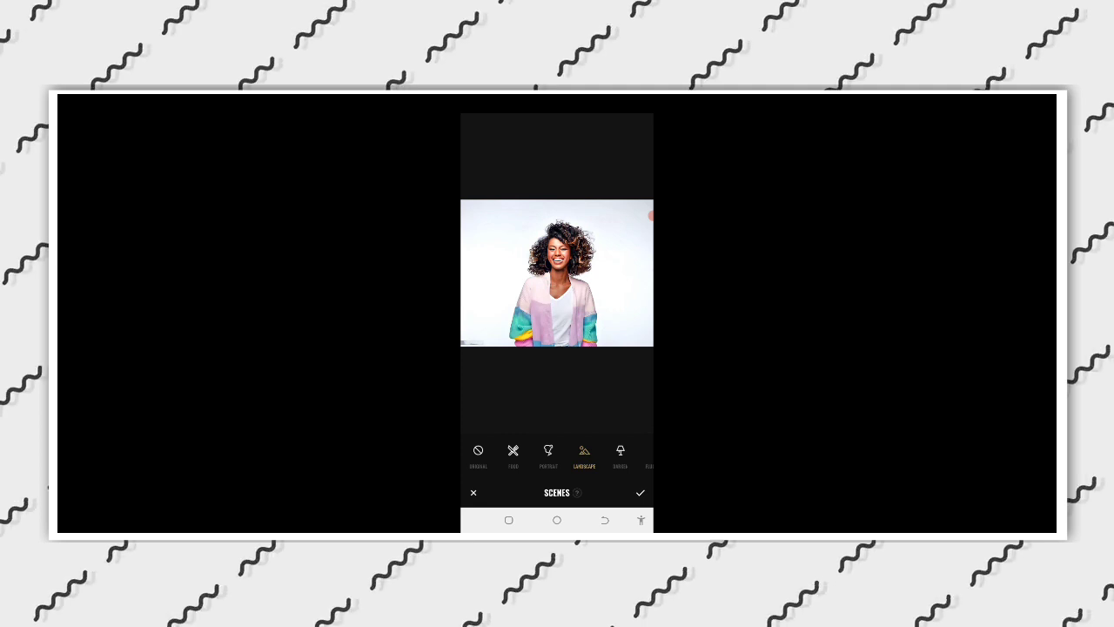
pyautogui.hscroll(-3)
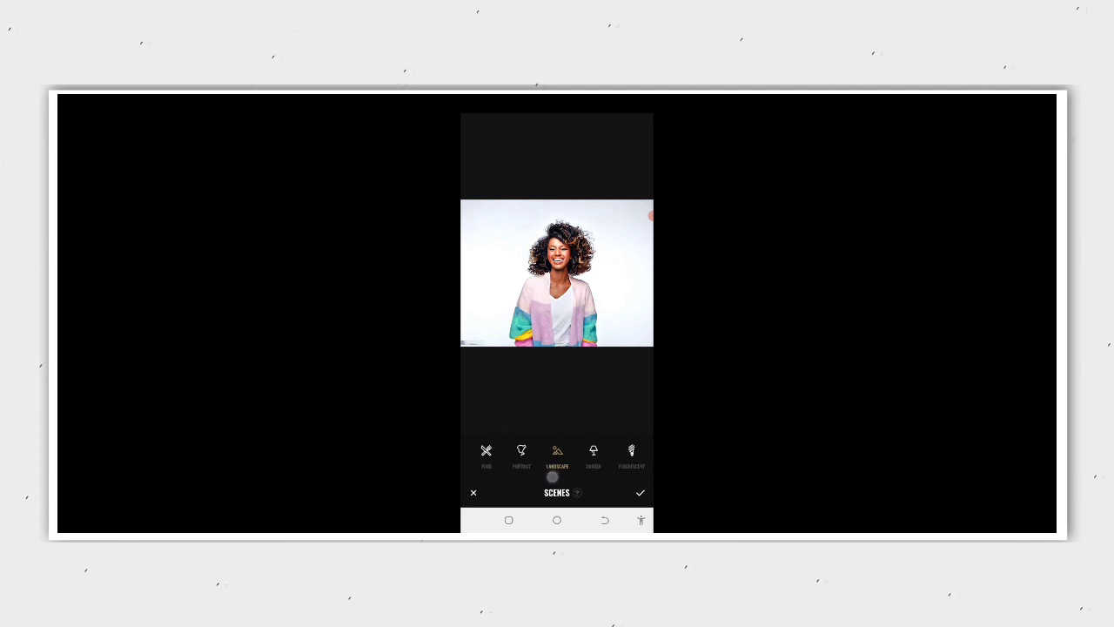
pyautogui.click(593, 453)
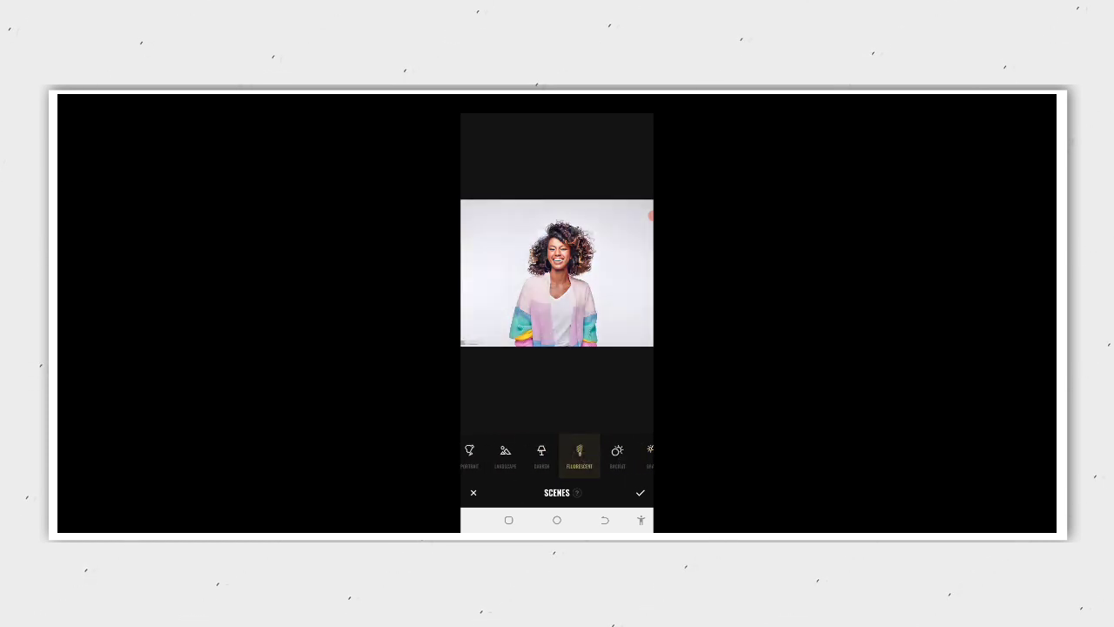
pyautogui.click(541, 456)
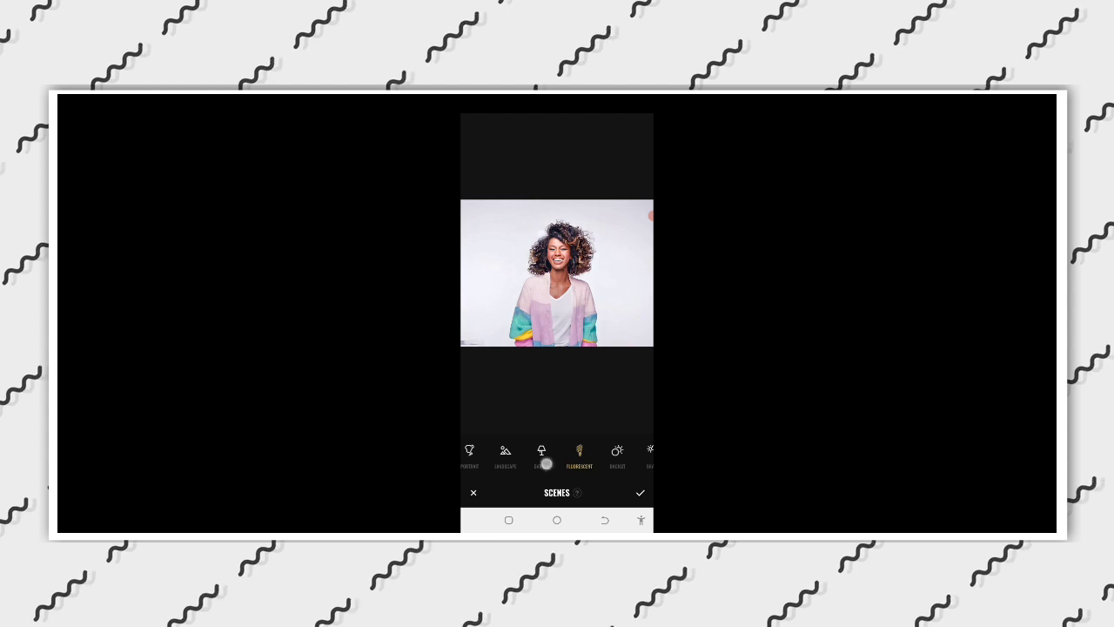
pyautogui.click(541, 452)
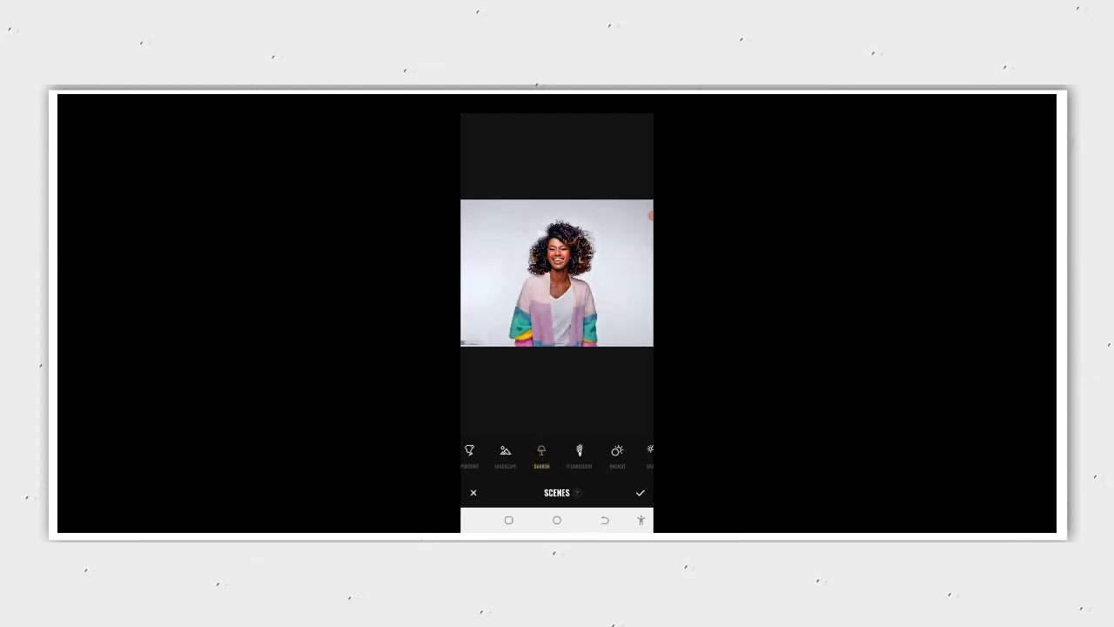
pyautogui.click(641, 491)
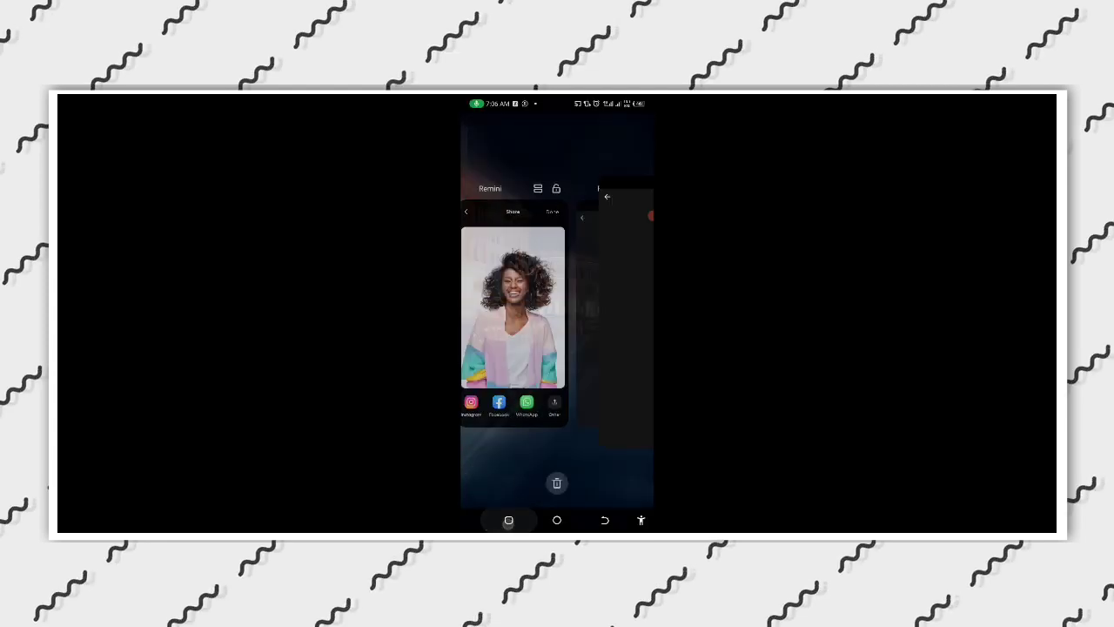
# Launch PixelLab from the app drawer, relaunching it so the starter template with DEFAULT text appears.
pyautogui.click(557, 519)
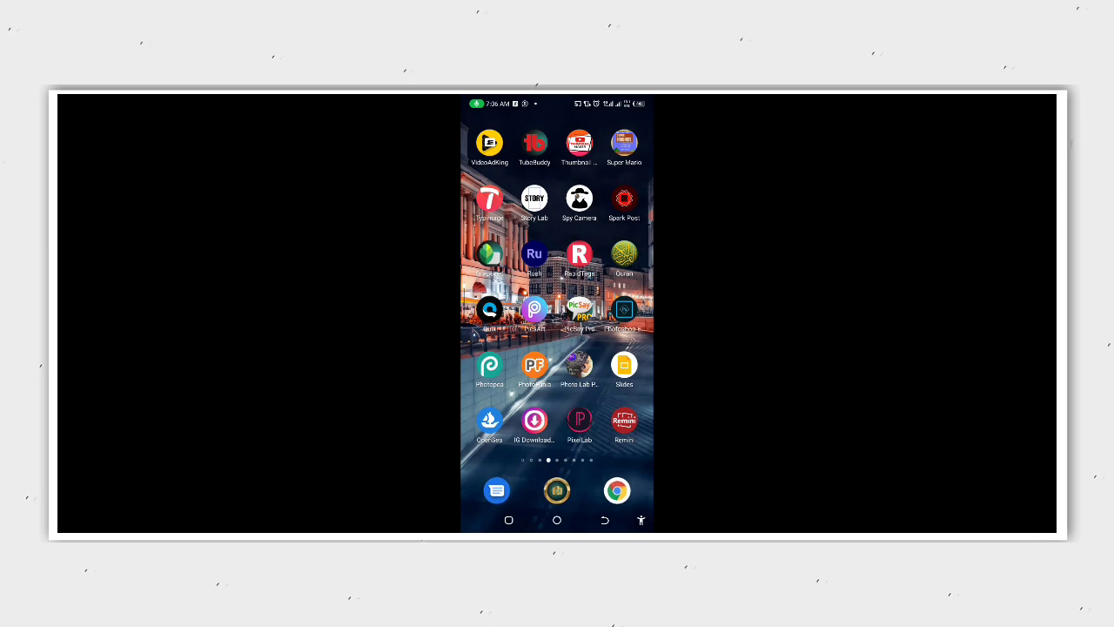
pyautogui.scroll(3)
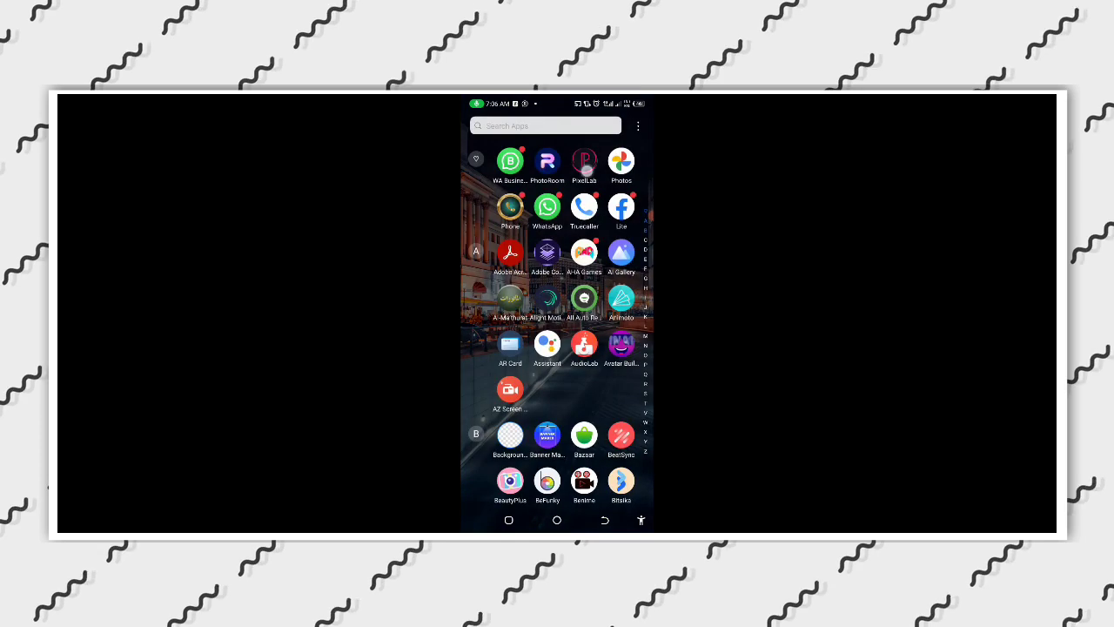
pyautogui.click(584, 160)
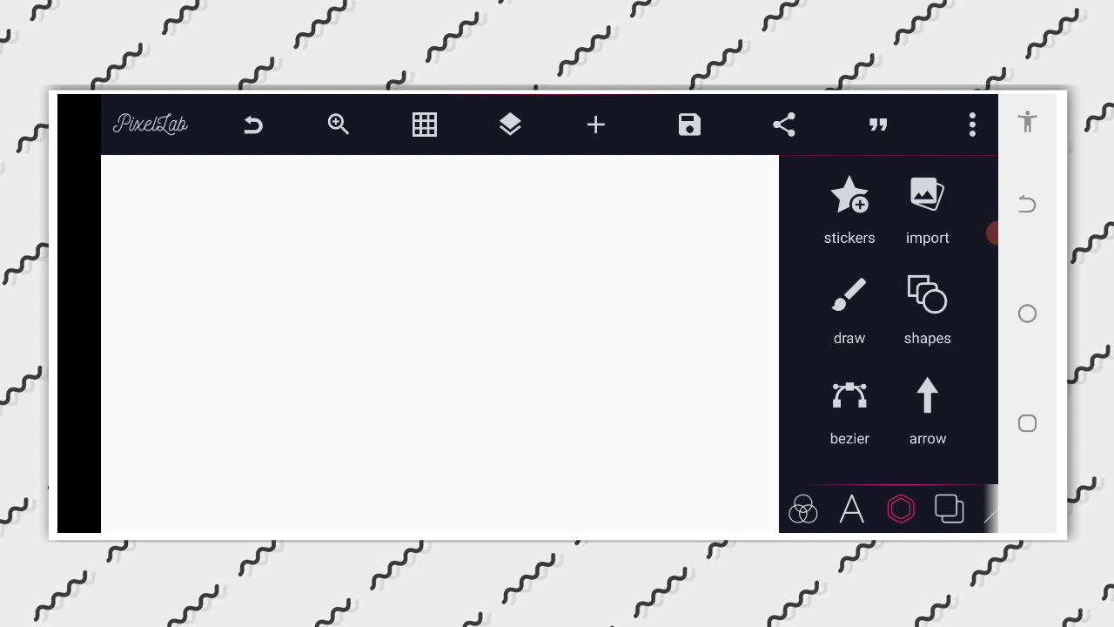
pyautogui.click(510, 124)
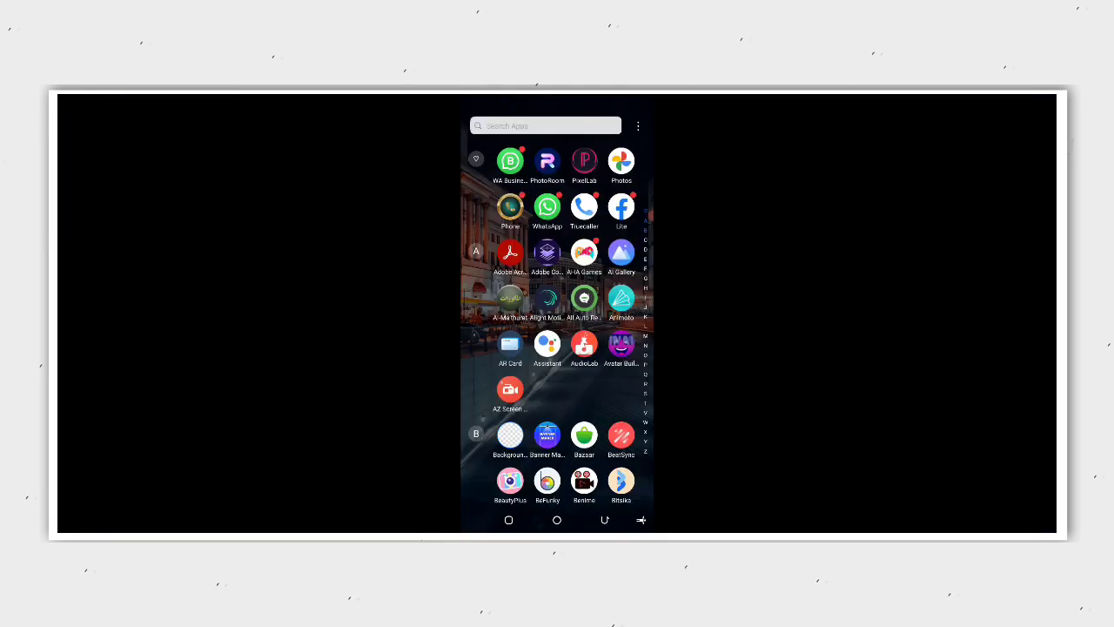
pyautogui.click(584, 160)
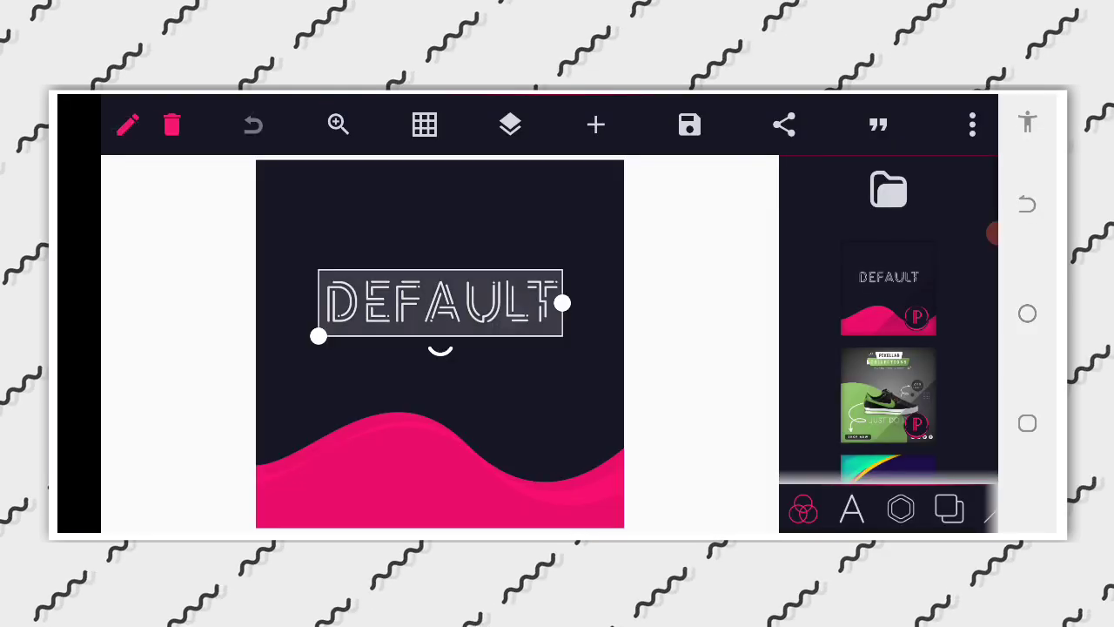
# Delete the DEFAULT text layer and start adding an image from the gallery's Images folder.
pyautogui.click(171, 123)
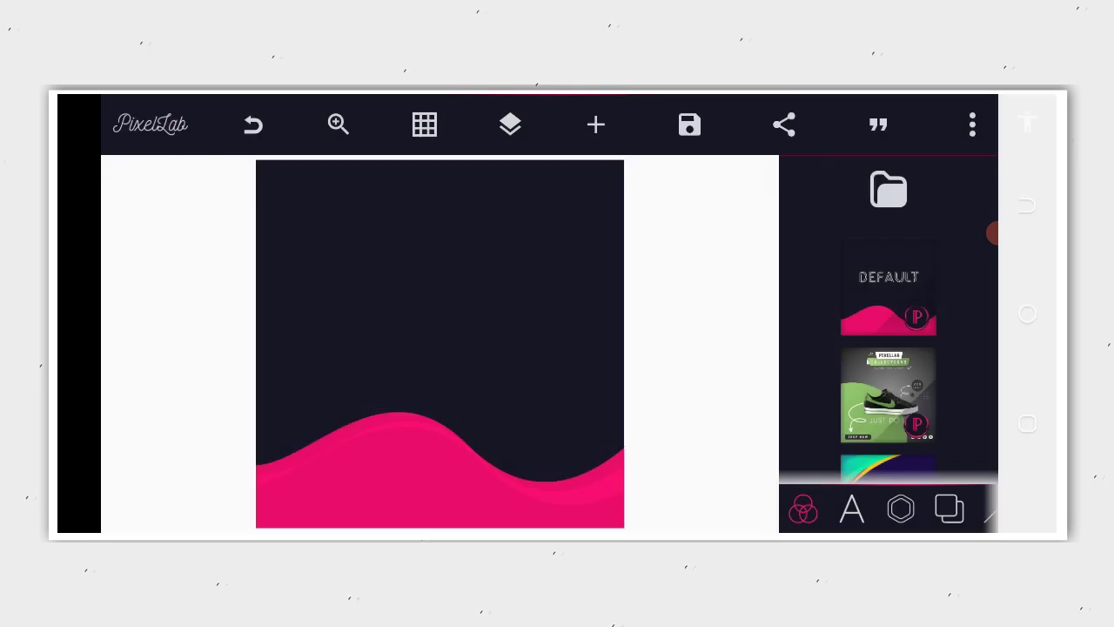
pyautogui.click(596, 123)
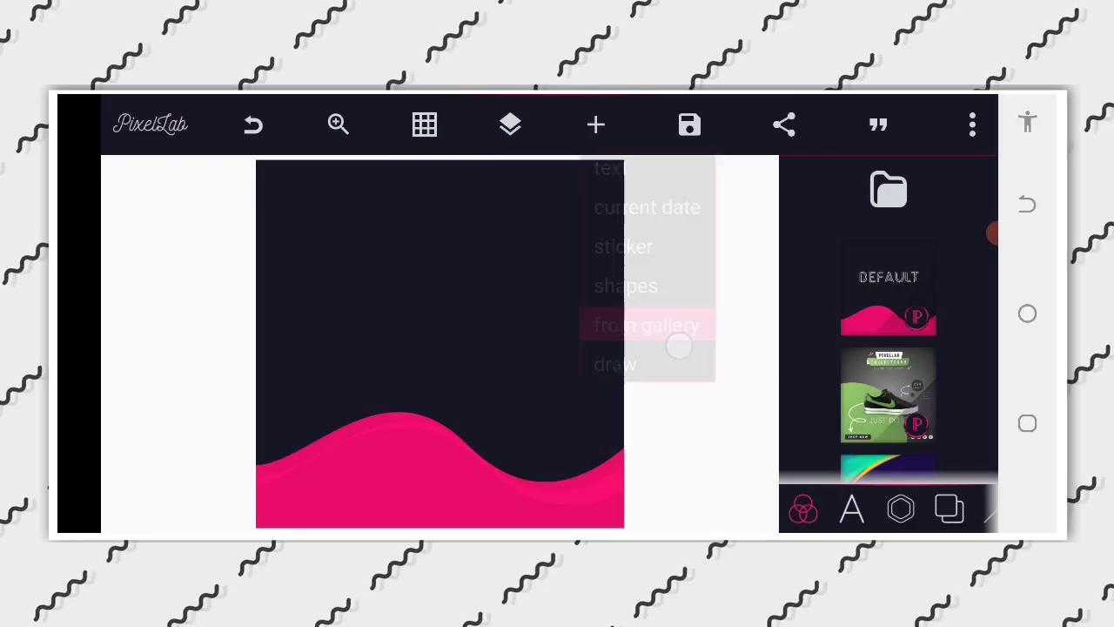
pyautogui.click(648, 325)
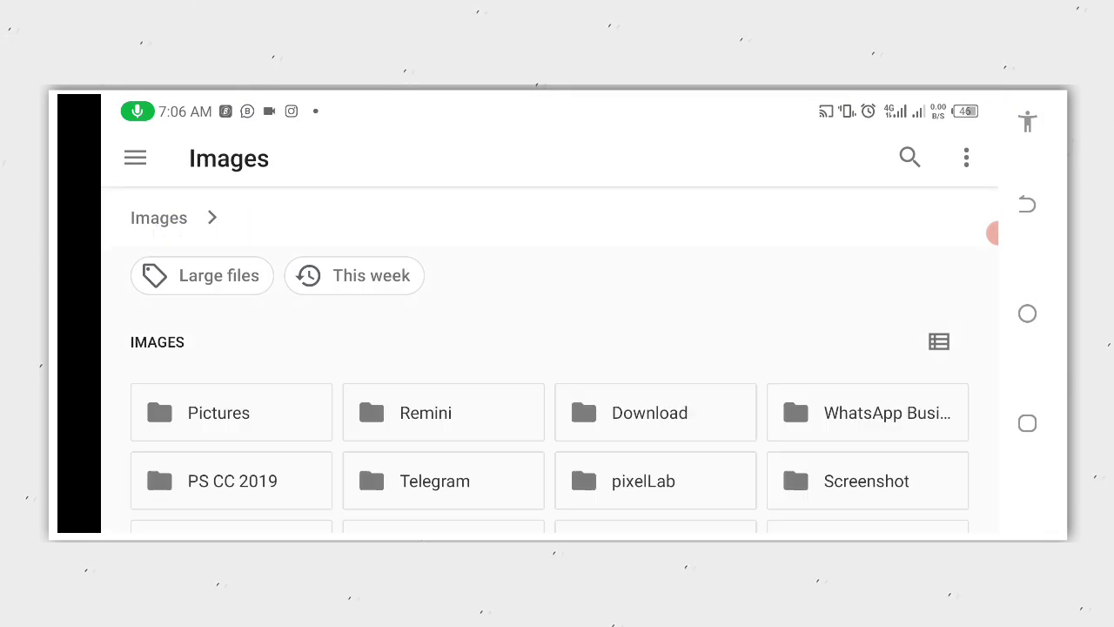
pyautogui.click(229, 411)
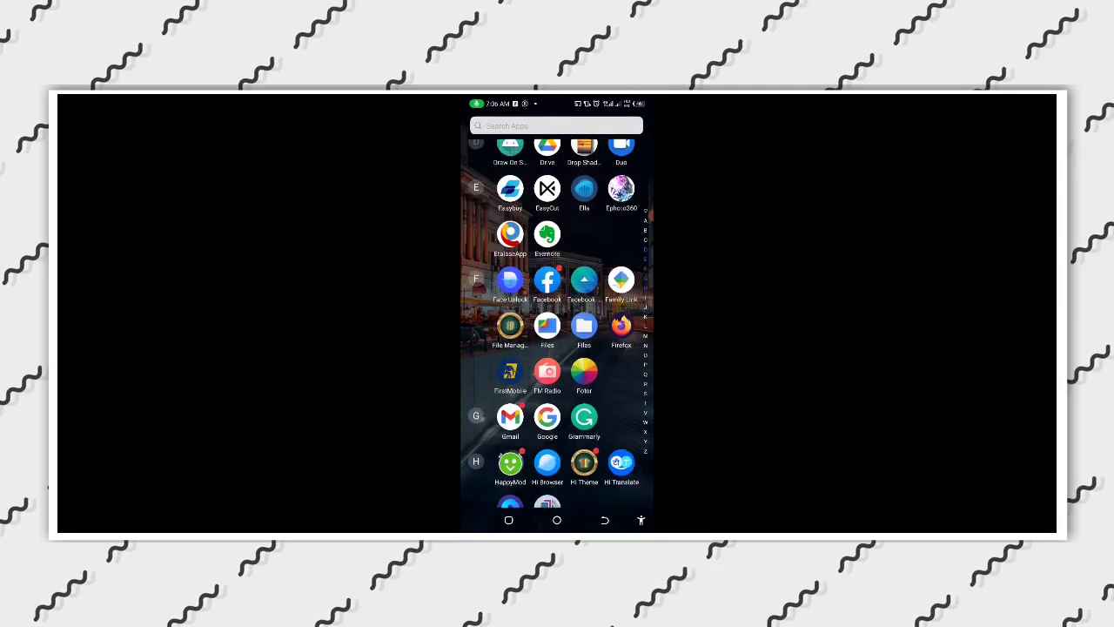
# Find PhotoRoom by searching 'Ph' in the app drawer and launch it.
pyautogui.click(557, 125)
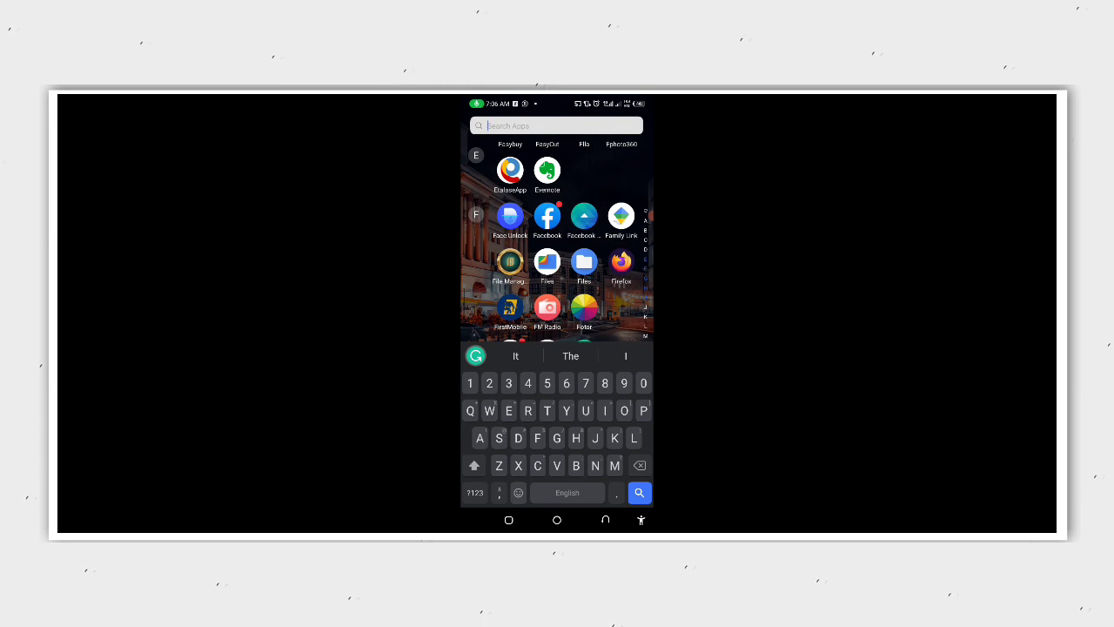
pyautogui.write('Ph')
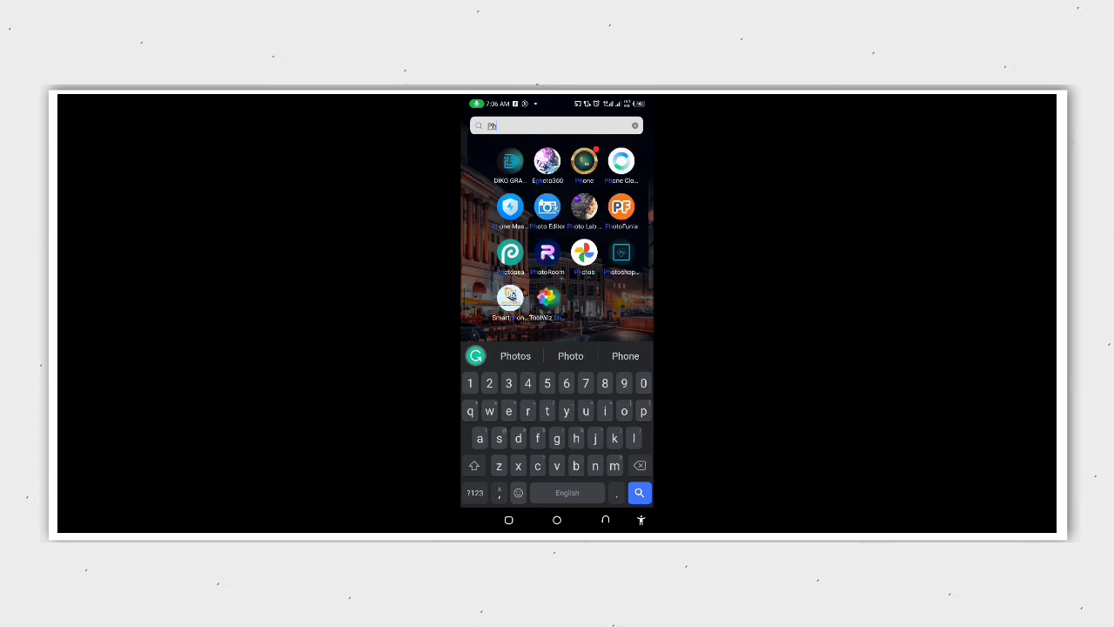
pyautogui.click(546, 252)
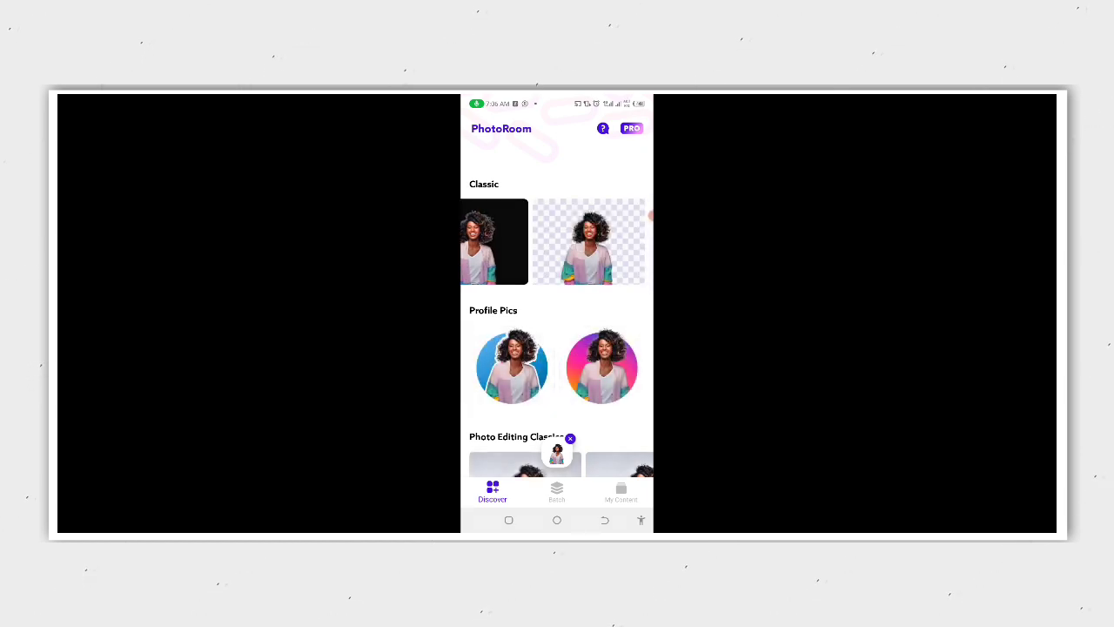
# Export the Classic cutout portrait from PhotoRoom with Save to Gallery.
pyautogui.click(588, 240)
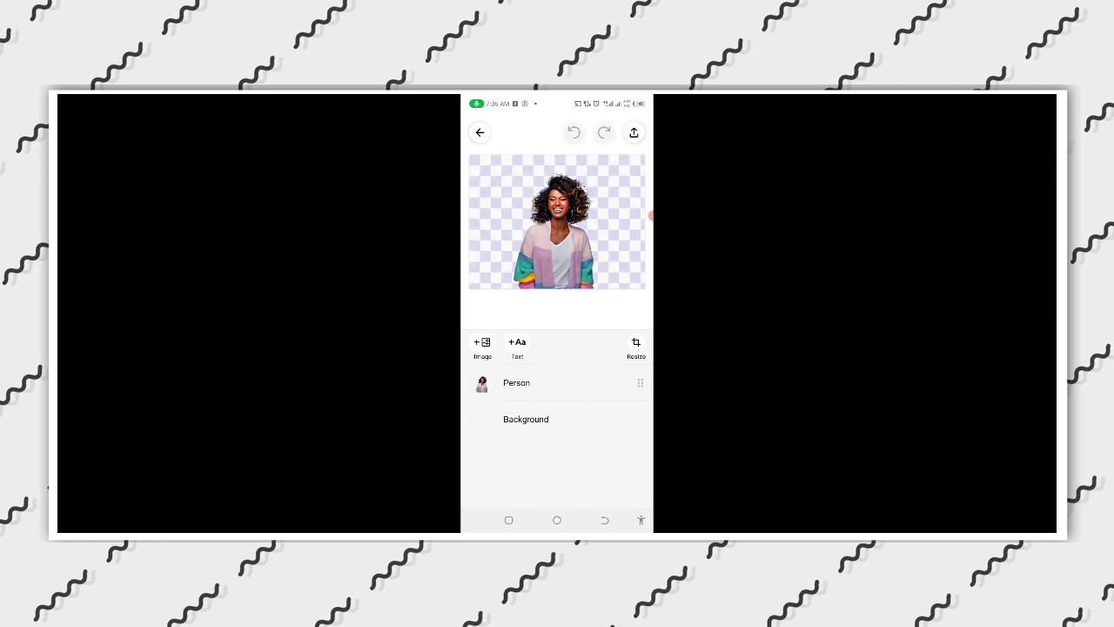
pyautogui.click(634, 132)
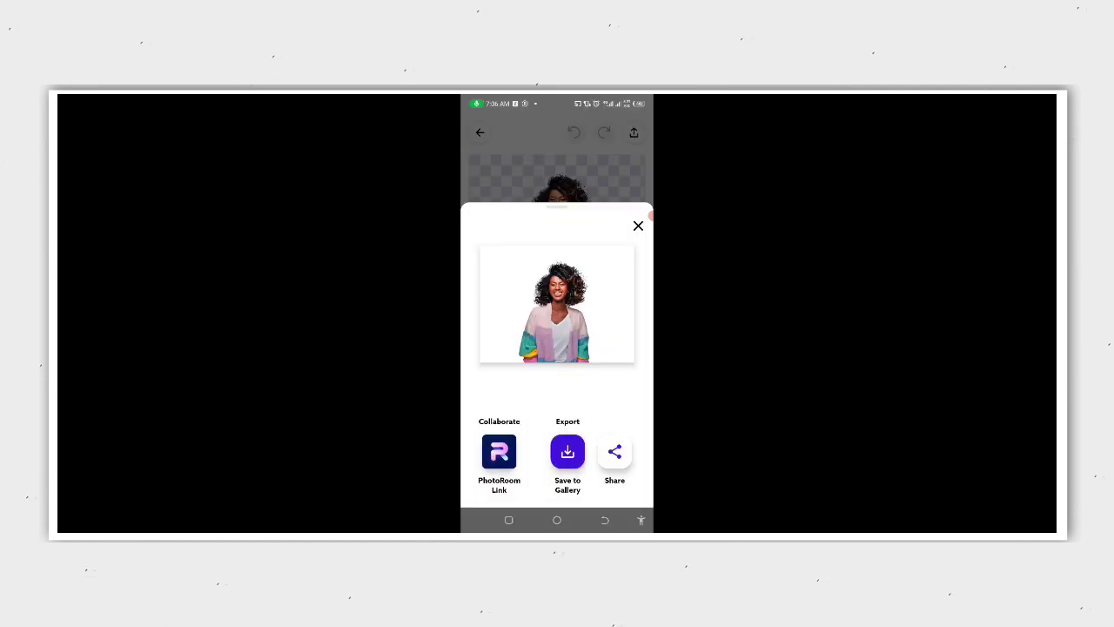
pyautogui.click(637, 226)
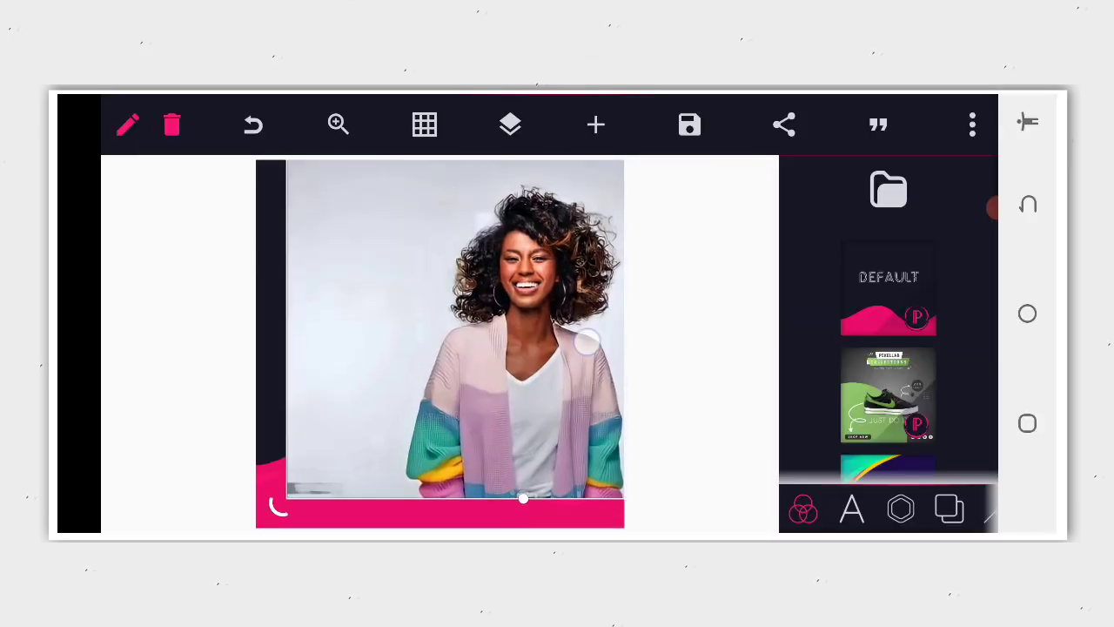
# Change the design's background to a plain white colour.
pyautogui.click(949, 508)
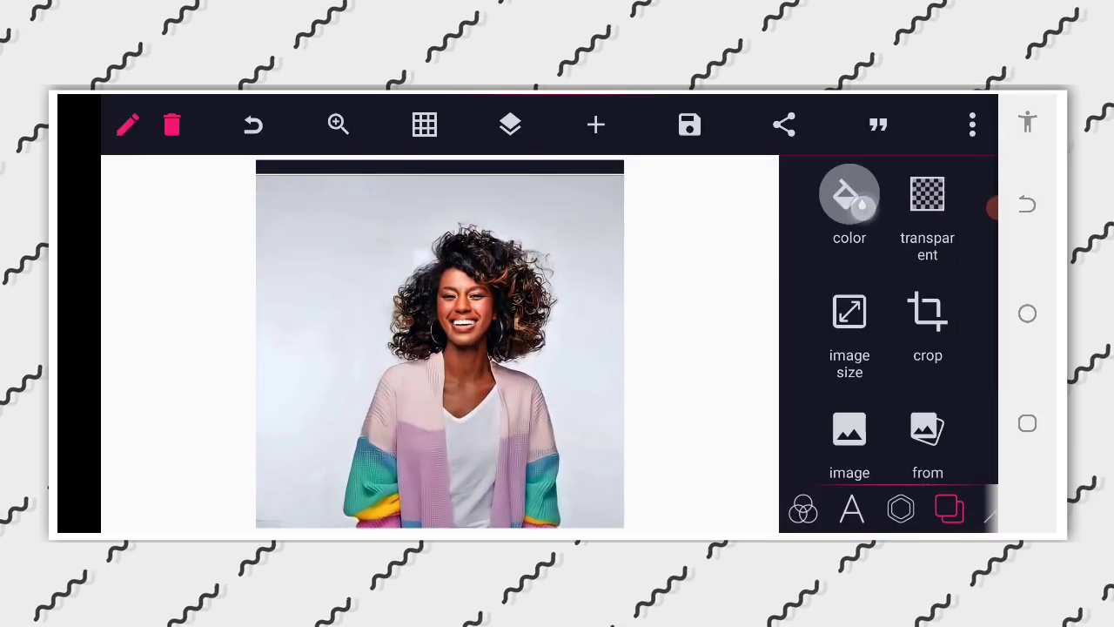
pyautogui.click(849, 209)
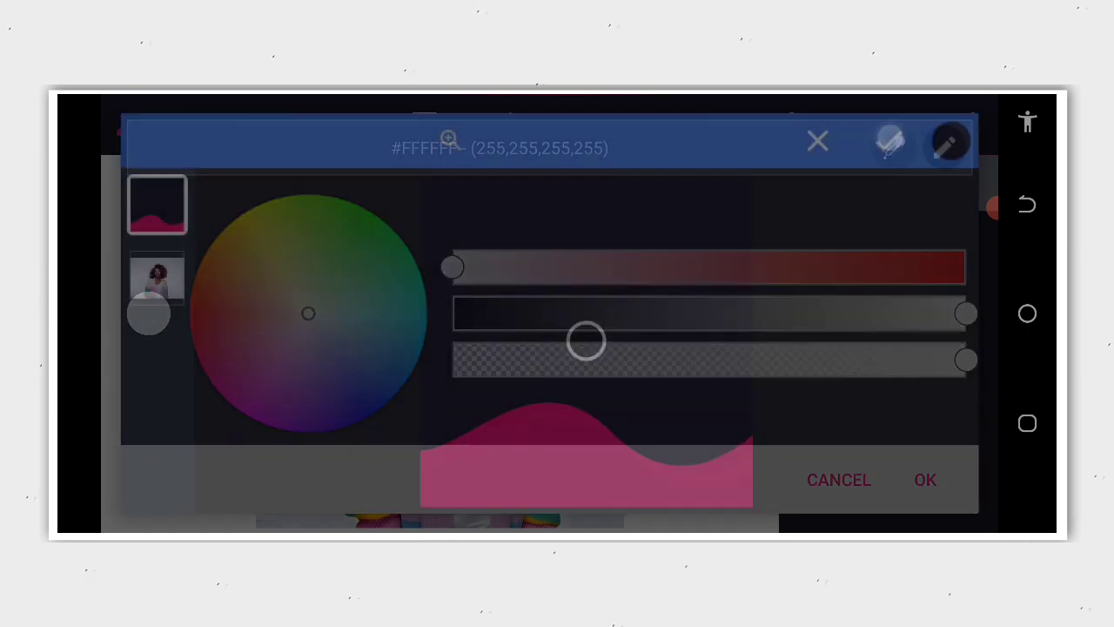
pyautogui.click(924, 481)
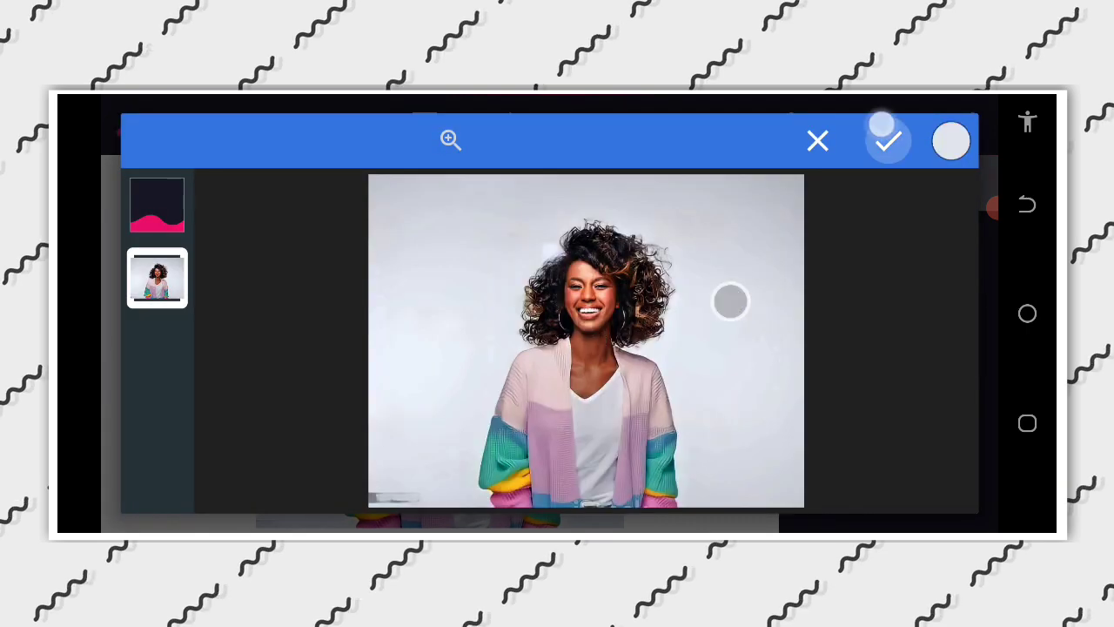
pyautogui.click(888, 139)
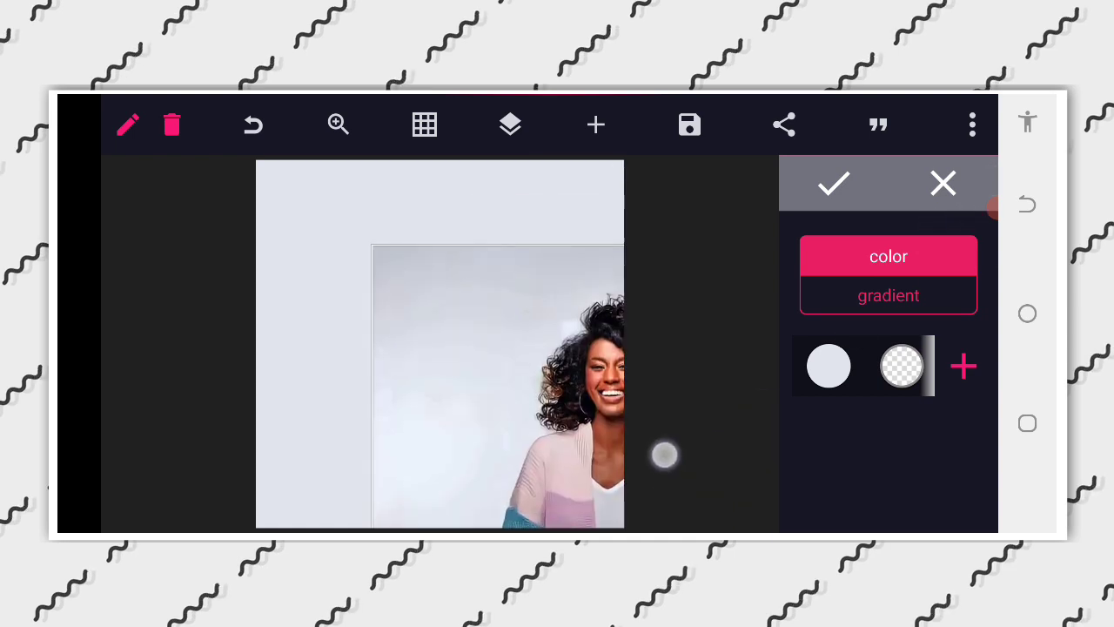
# Insert the PhotoRoom cut-out portrait from the gallery onto the canvas.
pyautogui.click(171, 125)
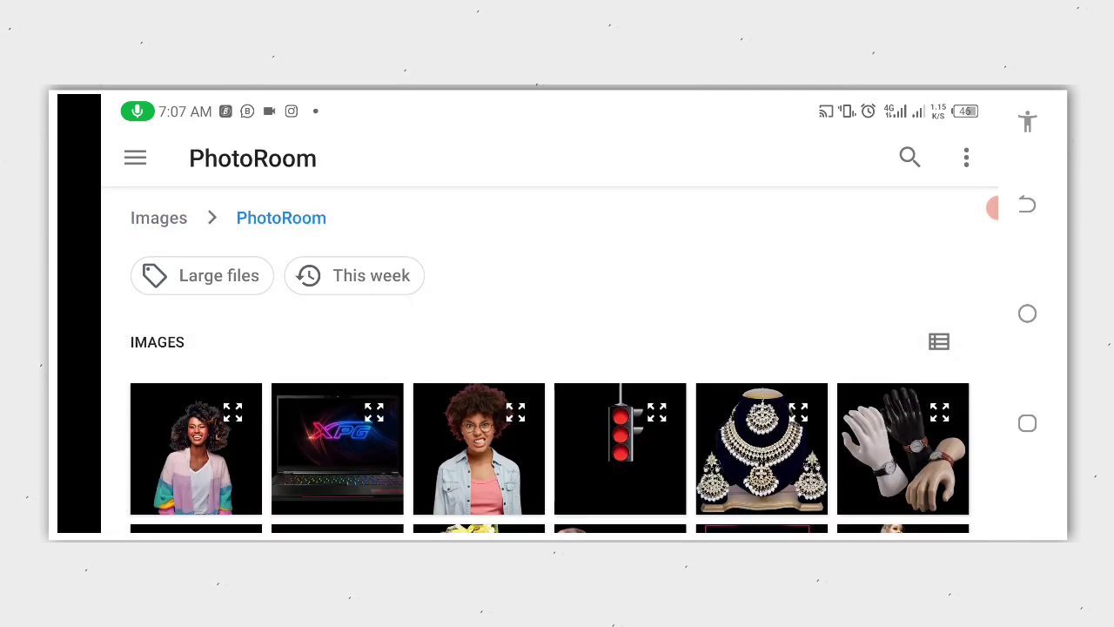
pyautogui.click(195, 449)
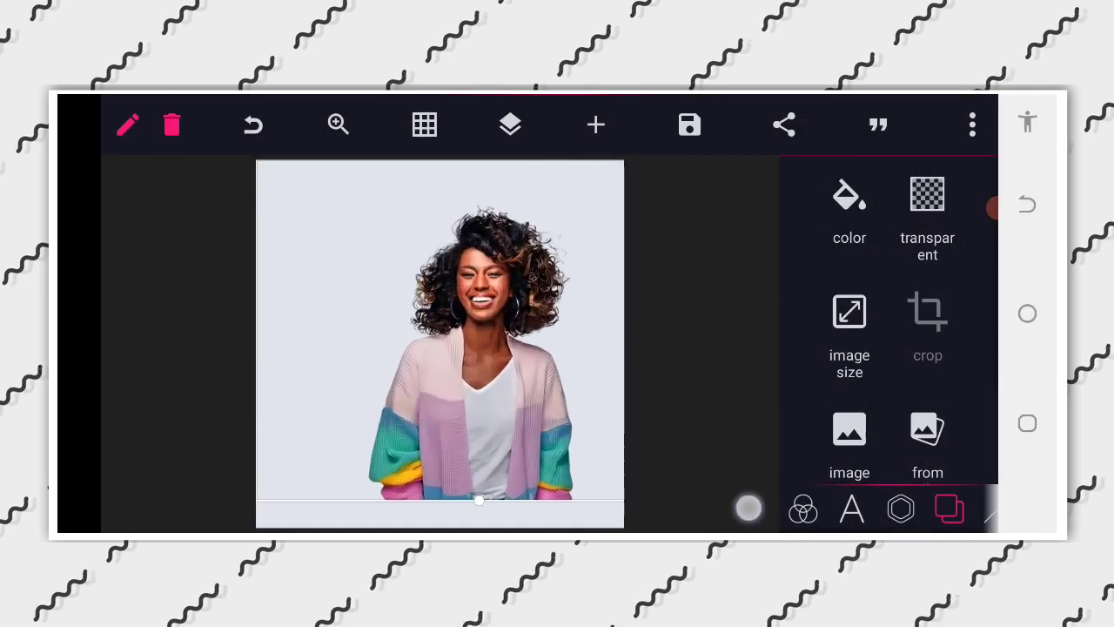